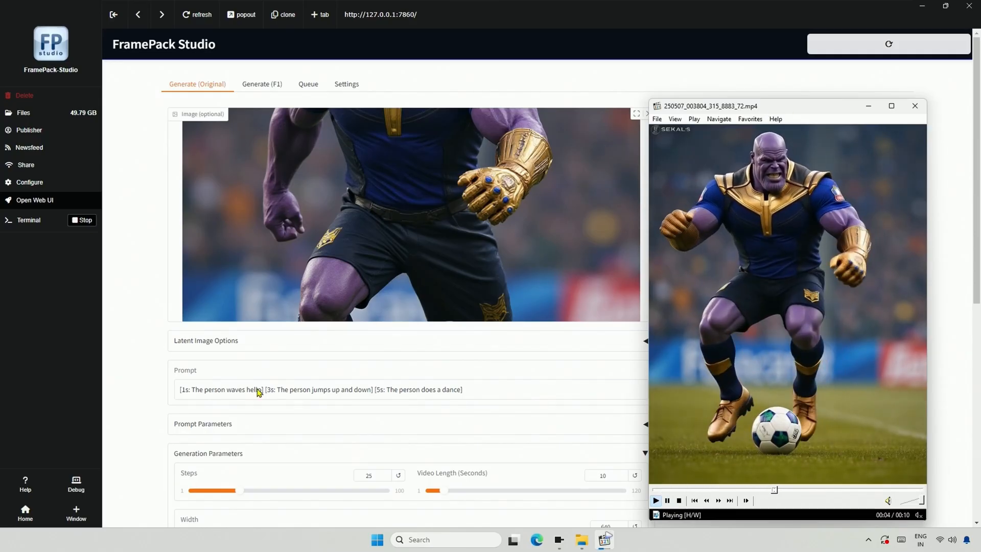
{"action": "mouse_move", "coordinate": [252, 414]}
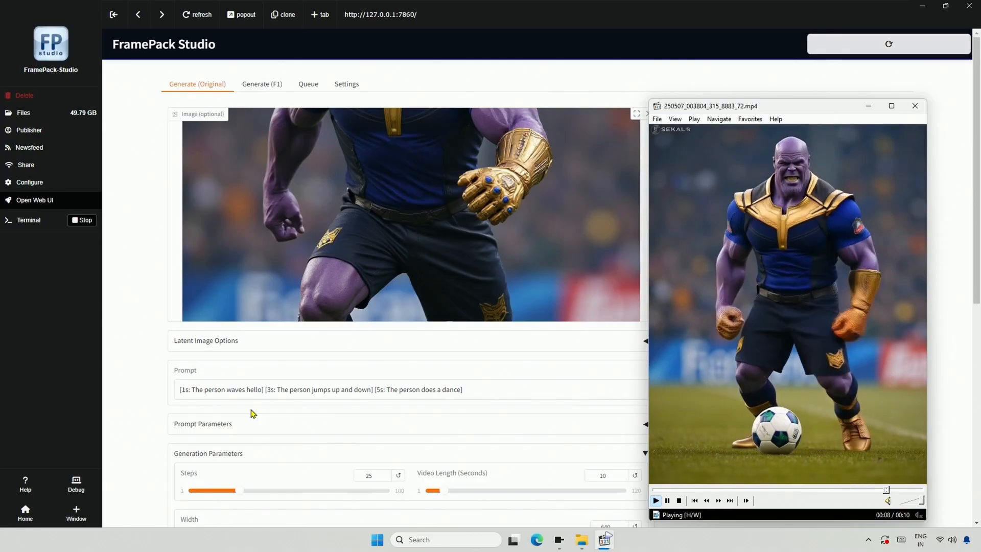
- Search Google for 'framepack' and reach the lllyasviel/FramePack GitHub repository
{"action": "left_click", "coordinate": [655, 500]}
{"action": "type", "text": "framepa"}
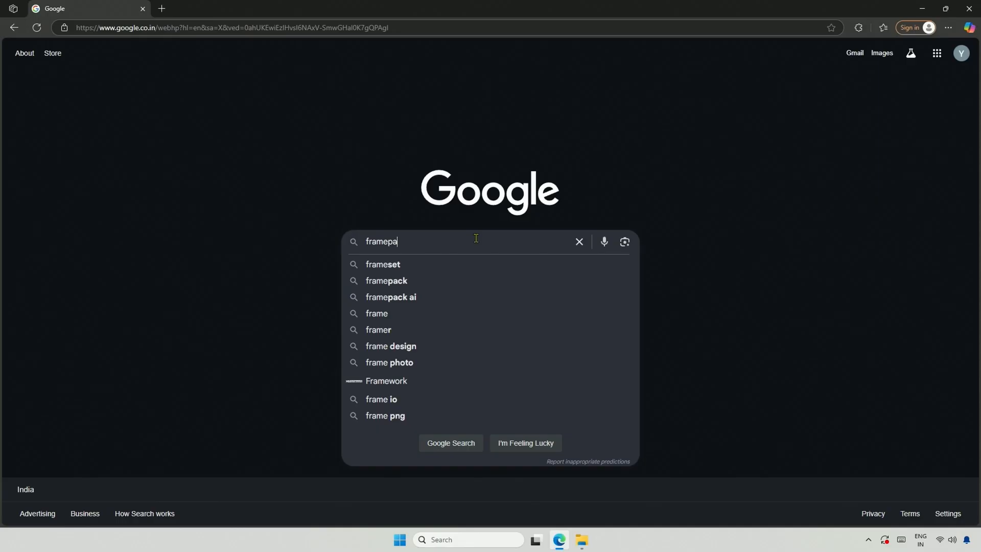
{"action": "left_click", "coordinate": [387, 280]}
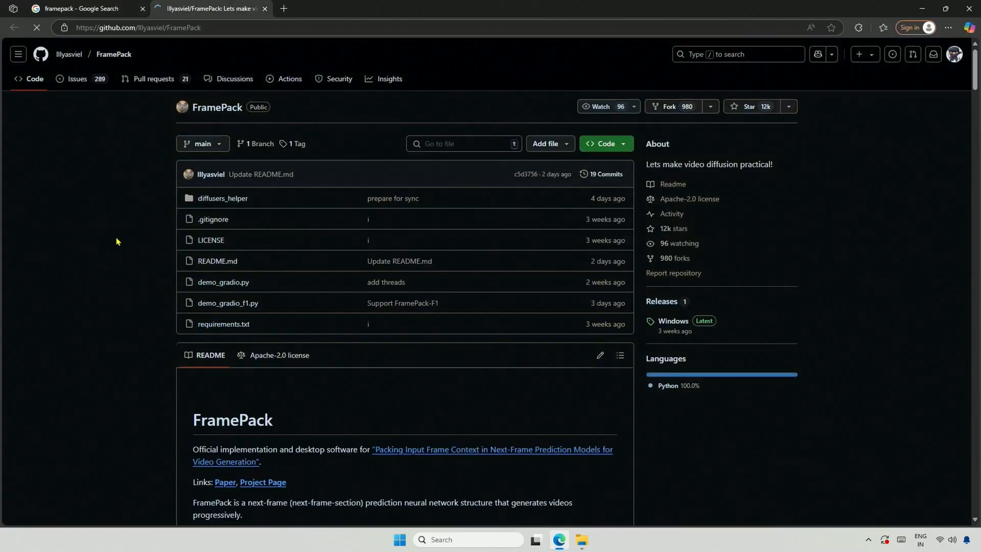
- Scroll the README to the RTX GPU requirements and the Windows one-click package link
{"action": "scroll", "scroll_direction": "down", "scroll_amount": 3}
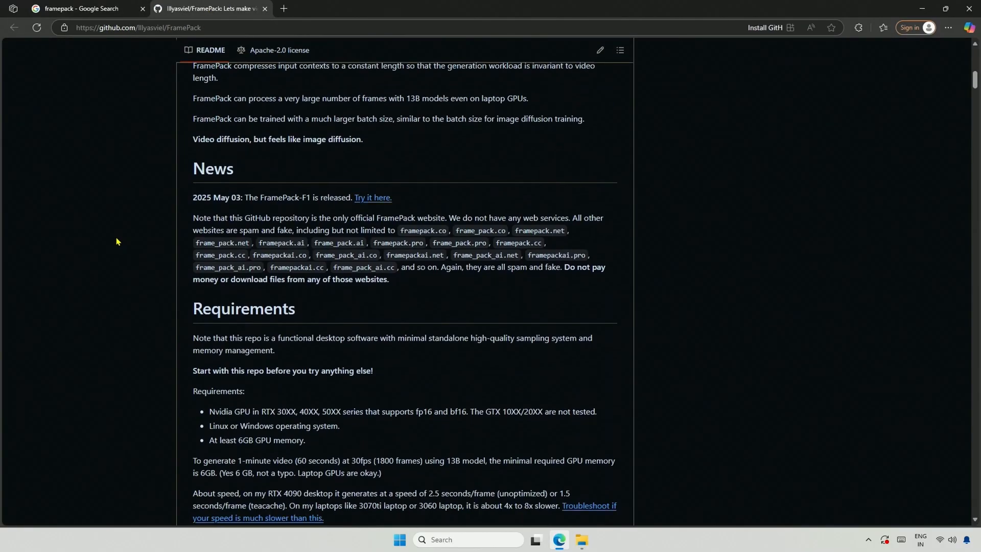
{"action": "scroll", "scroll_direction": "down", "scroll_amount": 3}
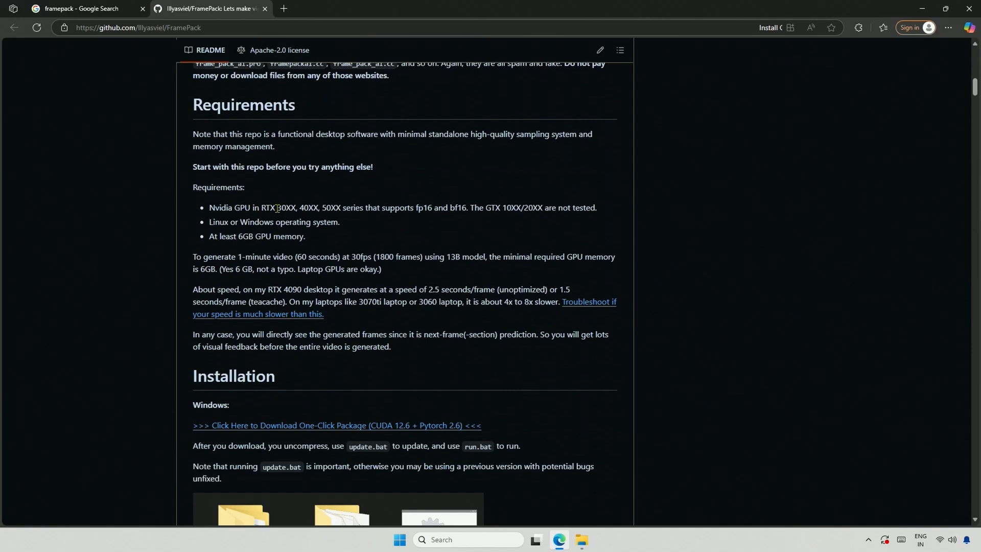
{"action": "left_click_drag", "start_coordinate": [278, 207], "coordinate": [341, 208]}
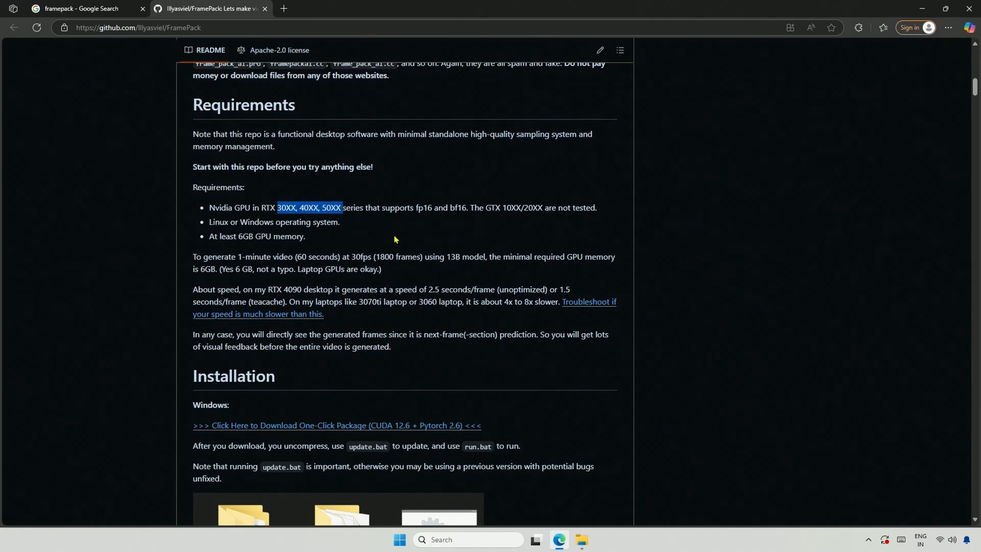
{"action": "left_click", "coordinate": [247, 251]}
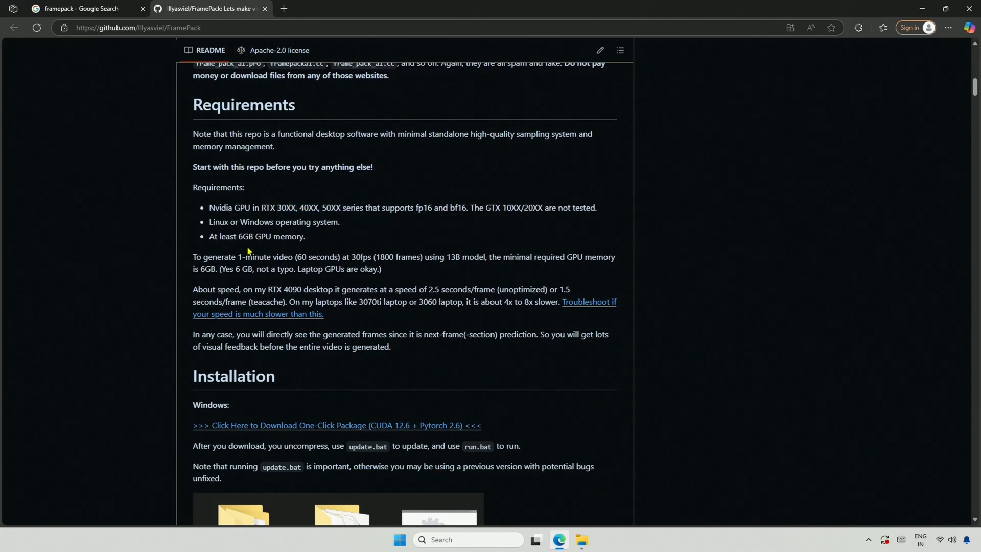
{"action": "left_click_drag", "start_coordinate": [238, 236], "coordinate": [288, 236]}
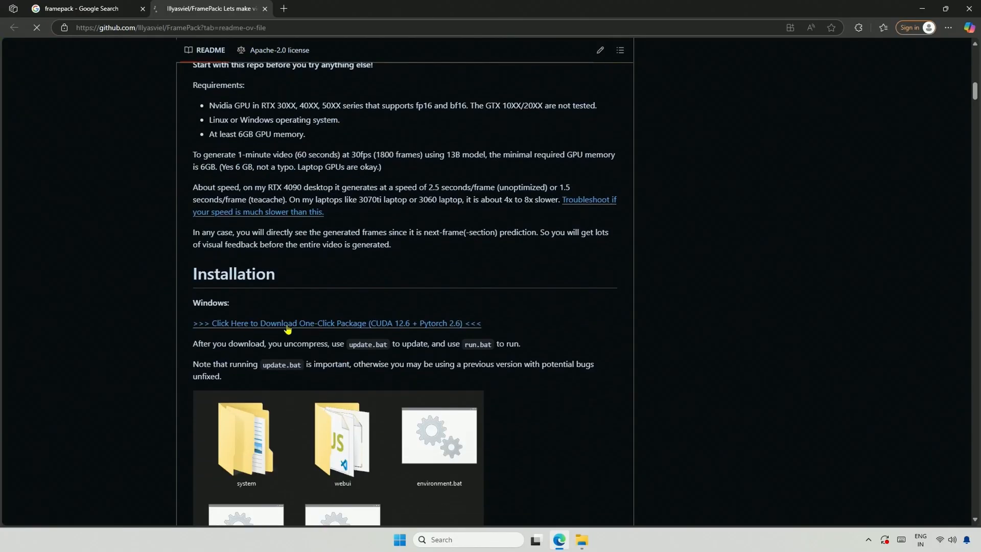
- Download the Windows one-click package into F:\AI Application via Free Download Manager
{"action": "left_click", "coordinate": [336, 324]}
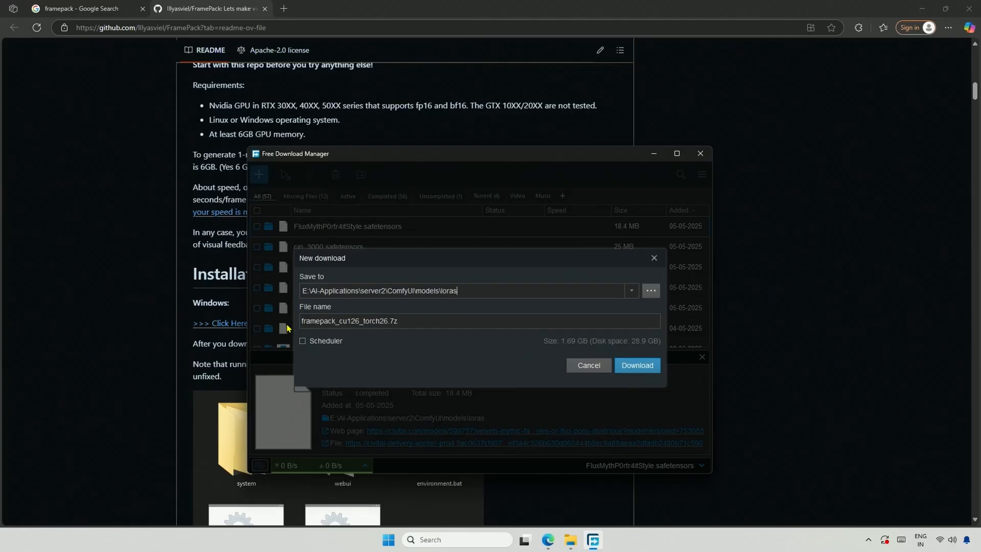
{"action": "left_click", "coordinate": [650, 290]}
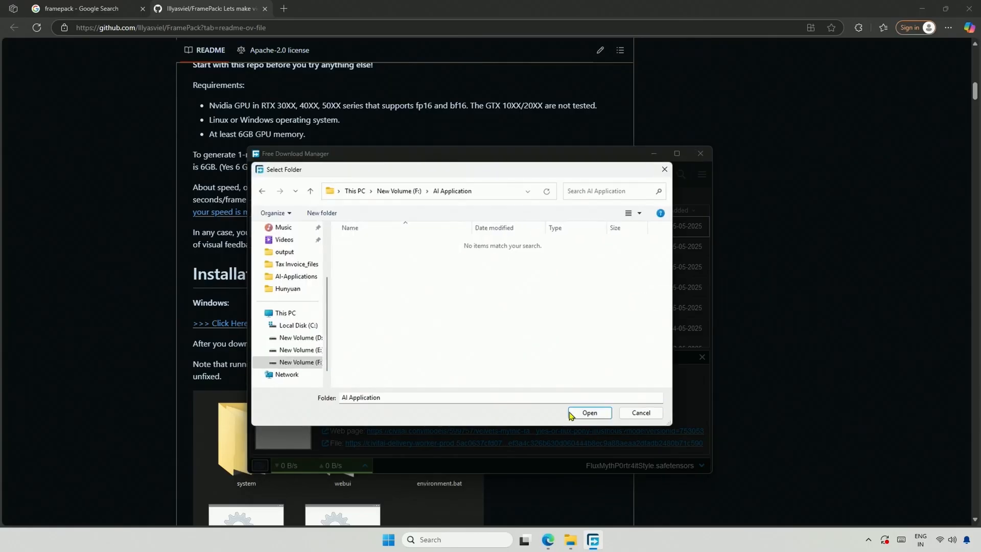
{"action": "left_click", "coordinate": [589, 411]}
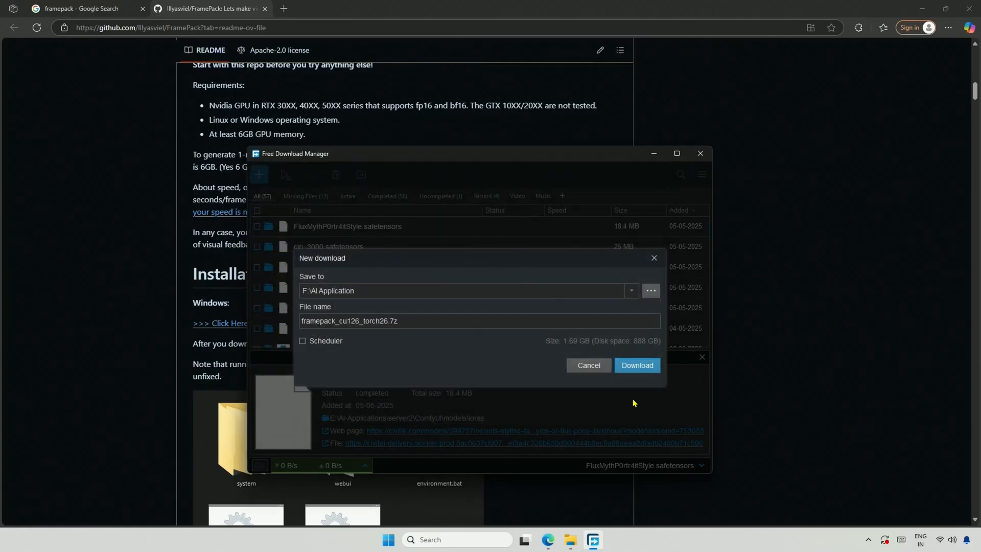
{"action": "left_click", "coordinate": [637, 365]}
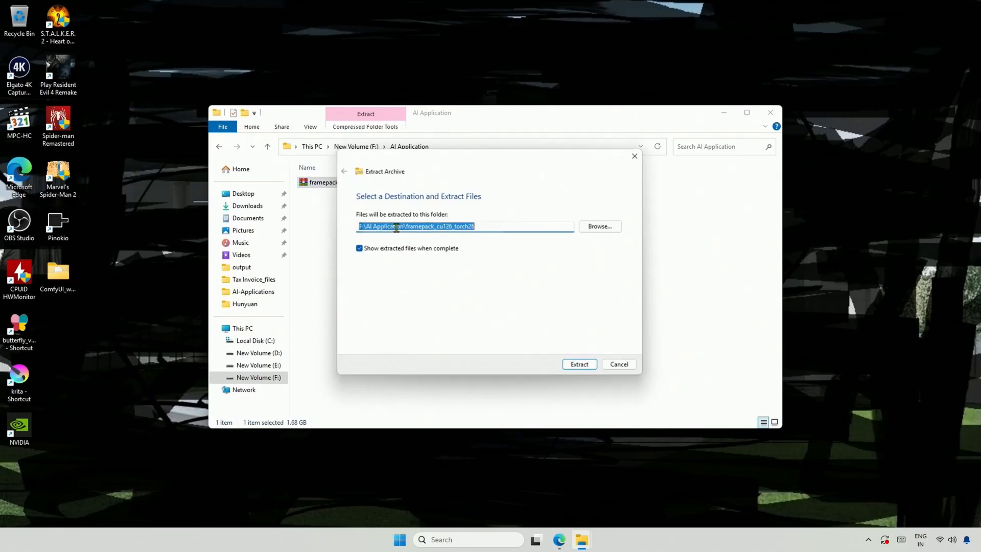
- Extract the archive into AI Application, enter framepack_cu126_torch26 and run update.bat
{"action": "left_click", "coordinate": [578, 364]}
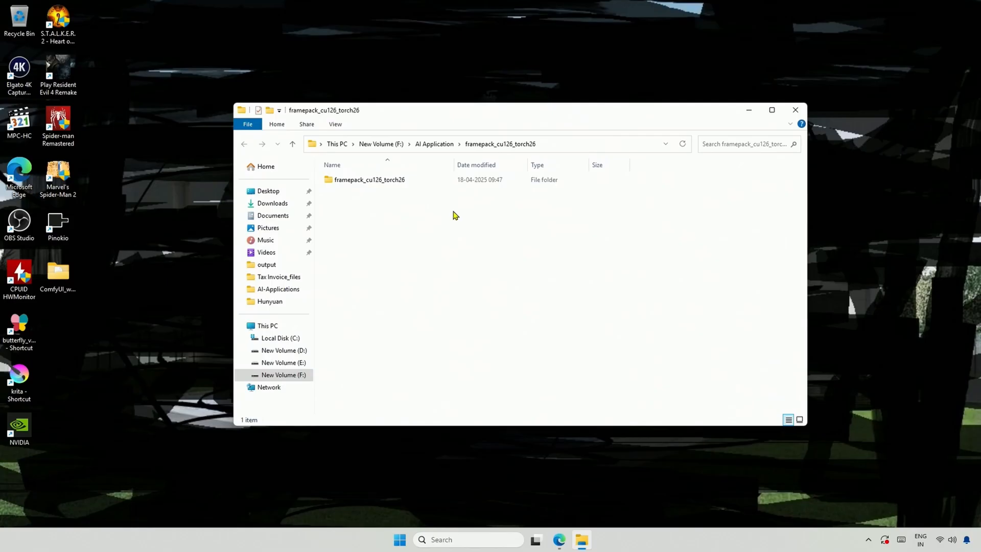
{"action": "double_click", "coordinate": [370, 179]}
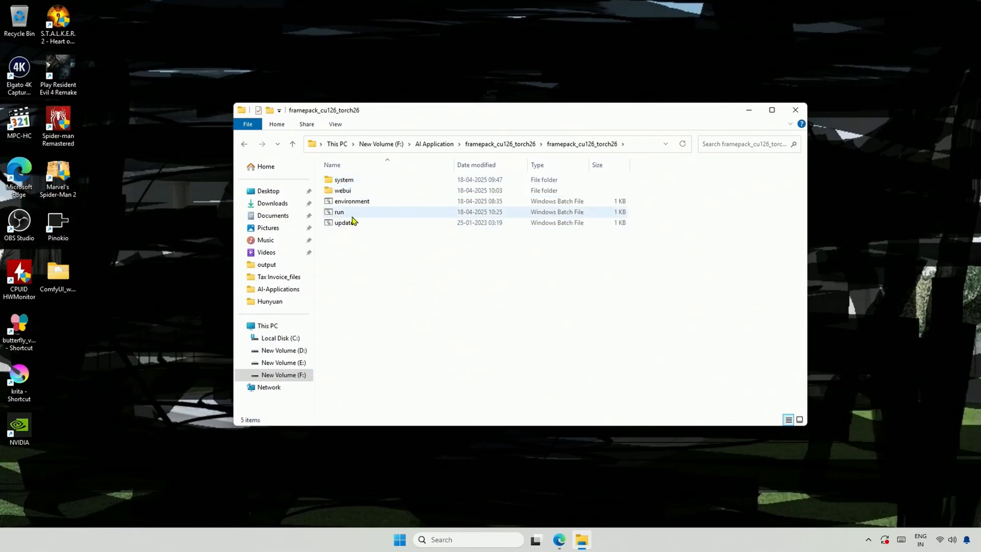
{"action": "left_click", "coordinate": [345, 221]}
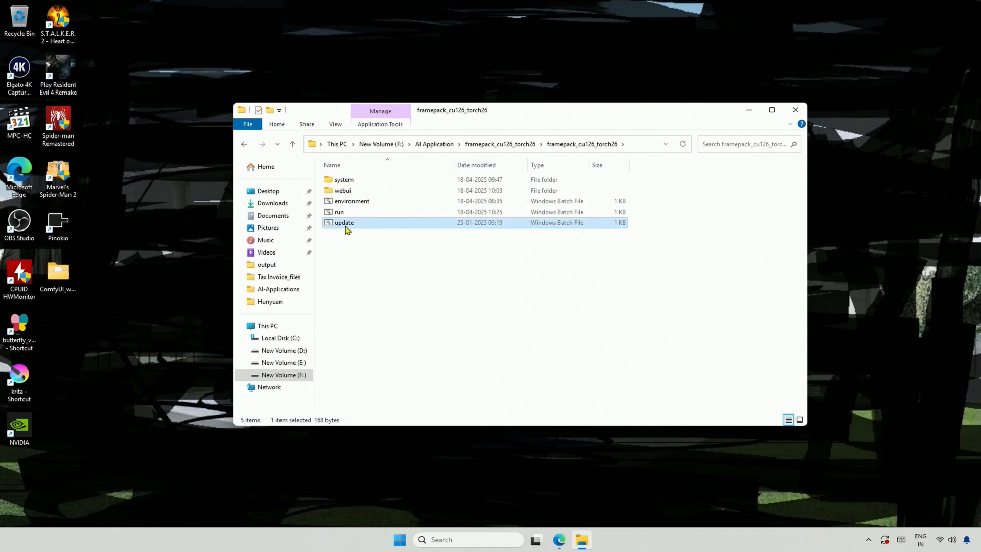
{"action": "double_click", "coordinate": [344, 223]}
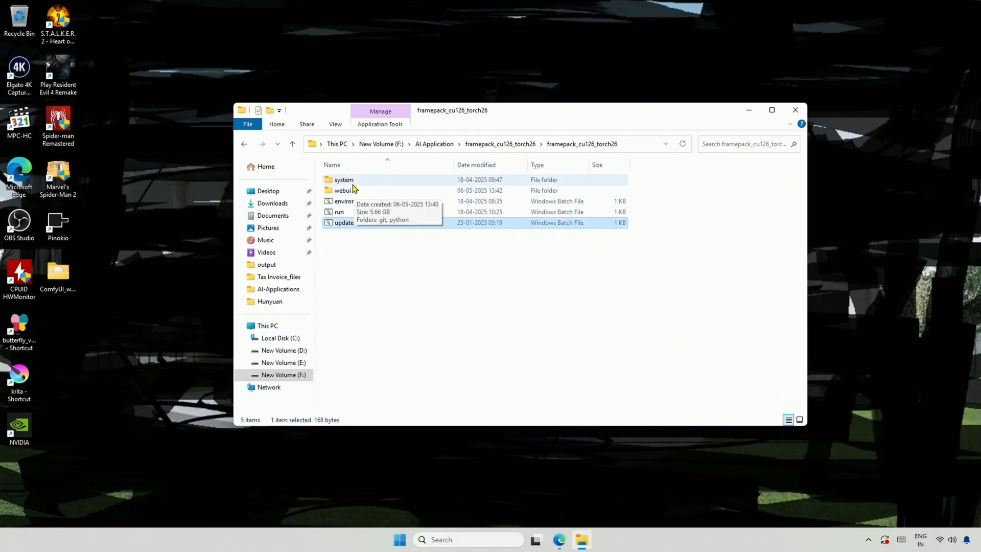
- Check demo_gradio_f1.py inside webui, then select run.bat to duplicate it as 'run - F1'
{"action": "double_click", "coordinate": [343, 190]}
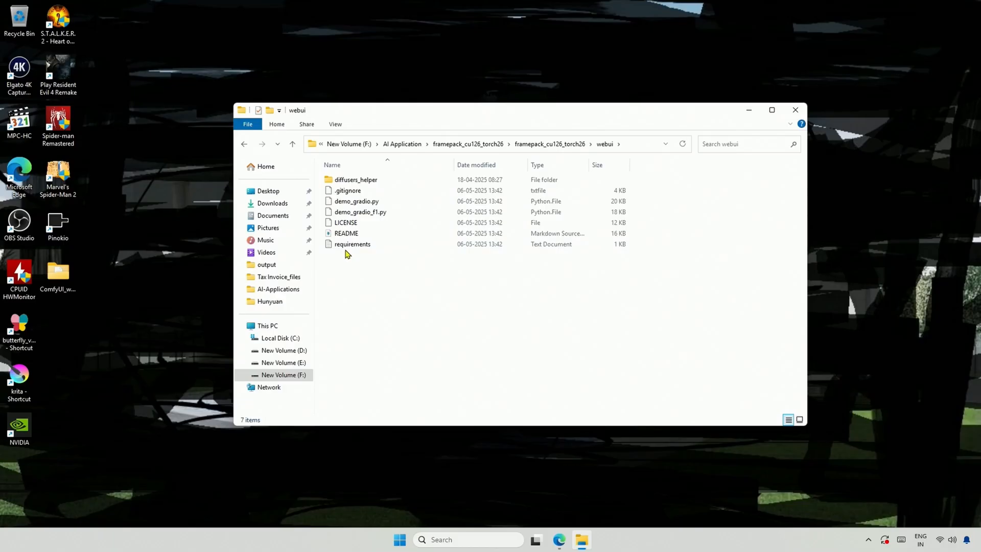
{"action": "left_click", "coordinate": [355, 202]}
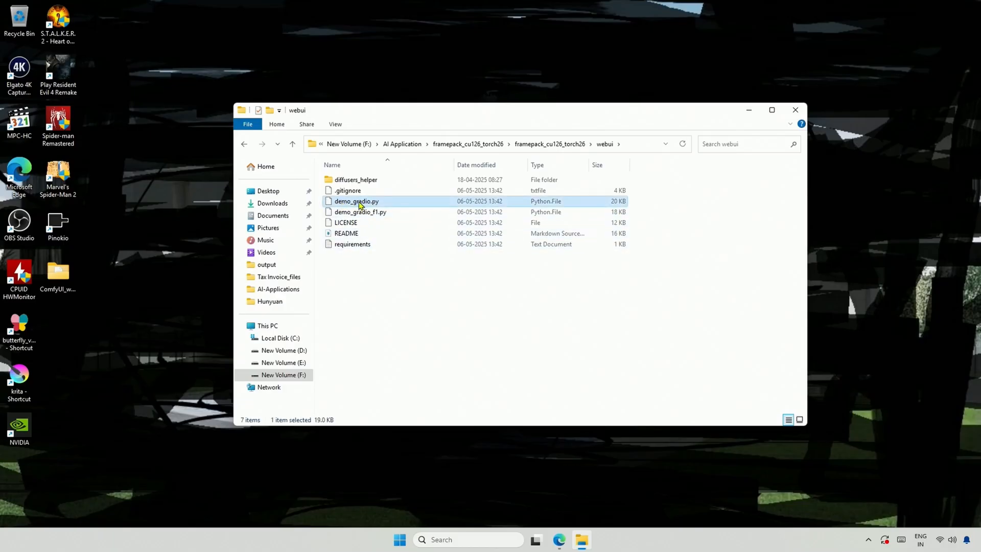
{"action": "left_click", "coordinate": [360, 211]}
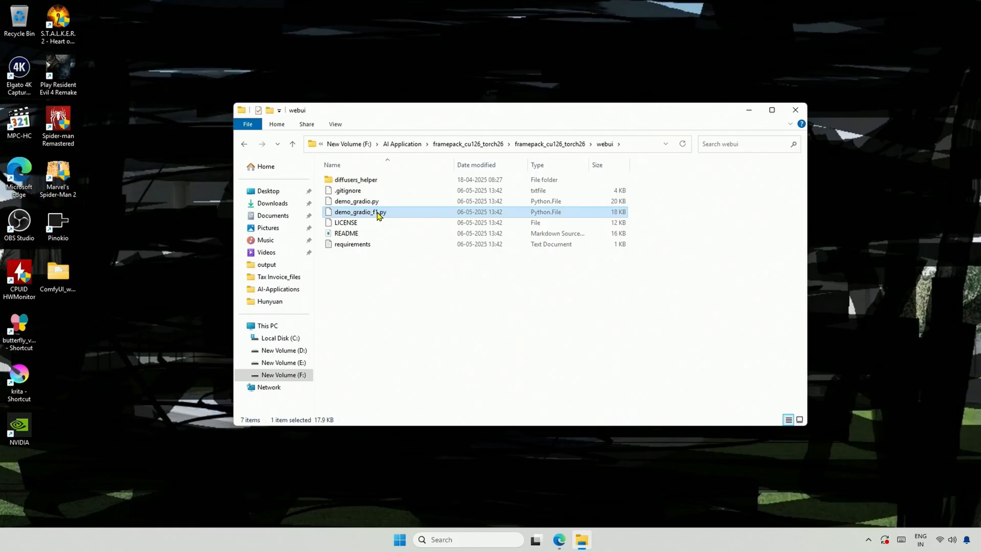
{"action": "mouse_move", "coordinate": [362, 211]}
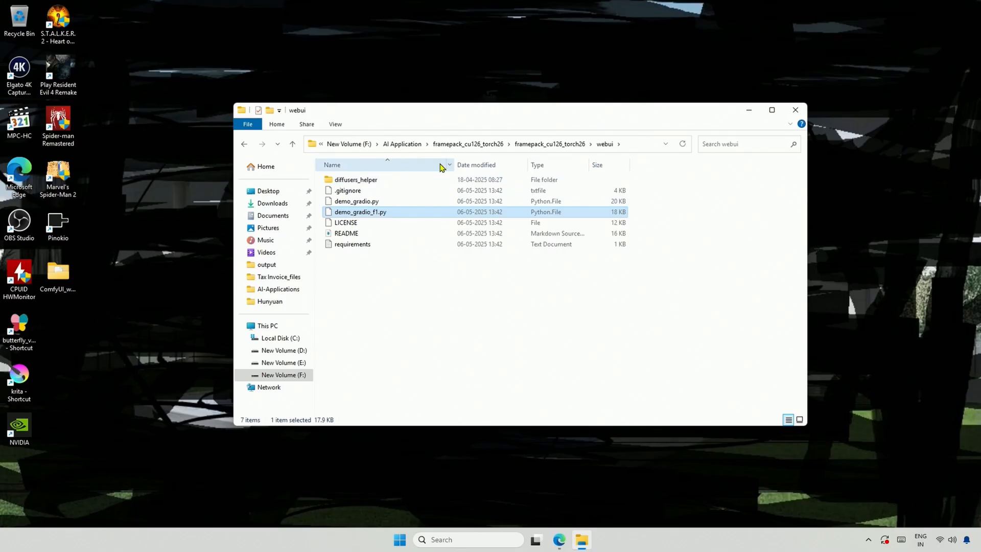
{"action": "left_click", "coordinate": [292, 144]}
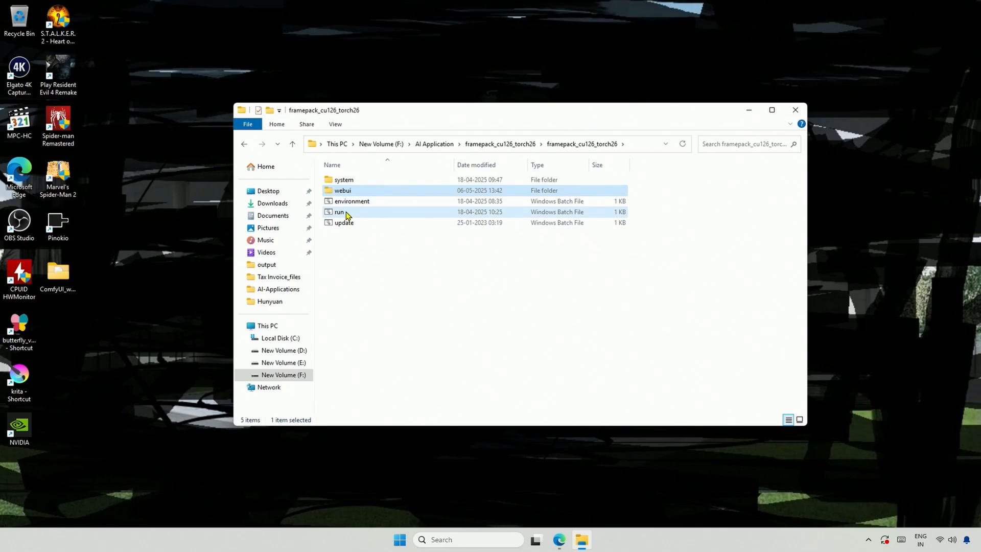
{"action": "left_click", "coordinate": [338, 212]}
{"action": "type", "text": "run - F1"}
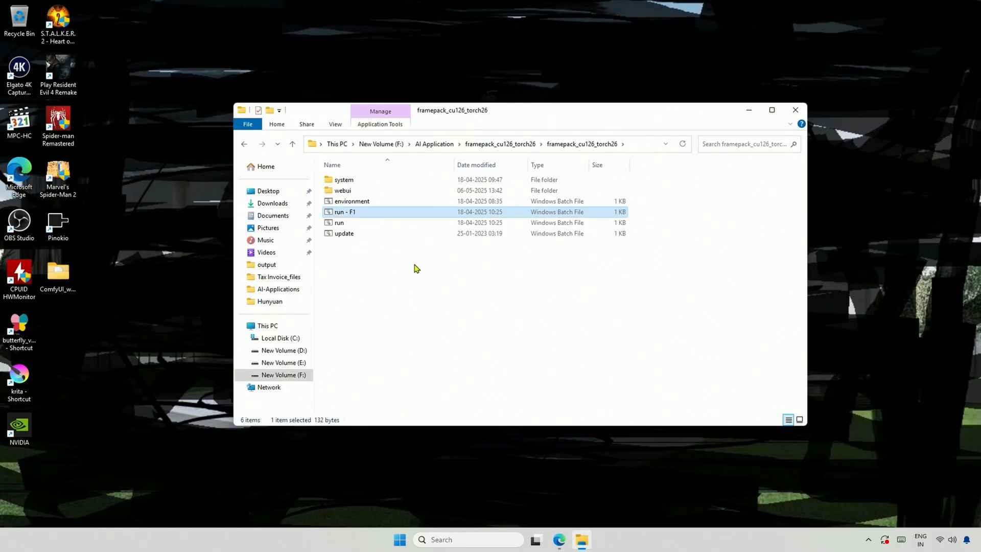
- Edit run - F1.bat so its launch line calls demo_gradio_f1.py instead of demo_gradio.py
{"action": "double_click", "coordinate": [344, 211]}
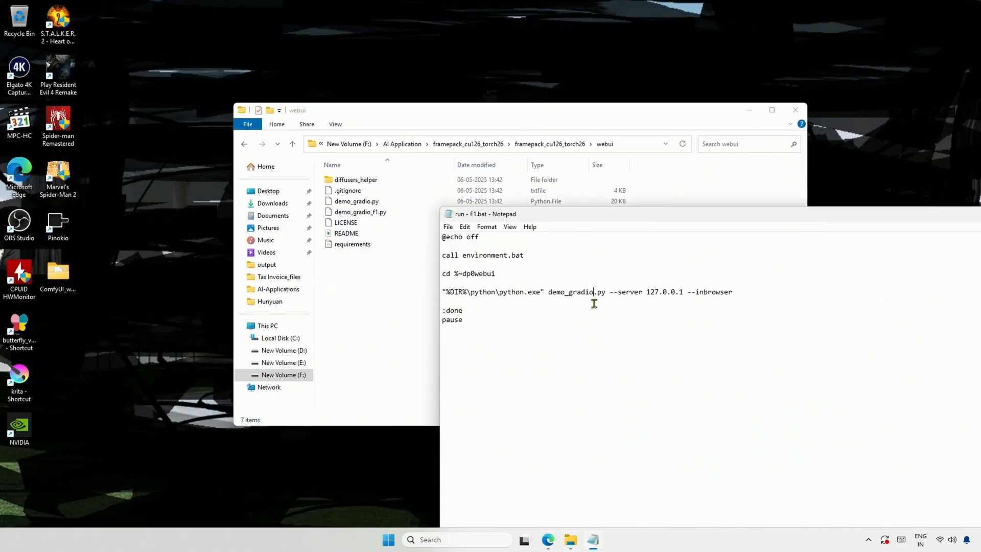
{"action": "type", "text": "_"}
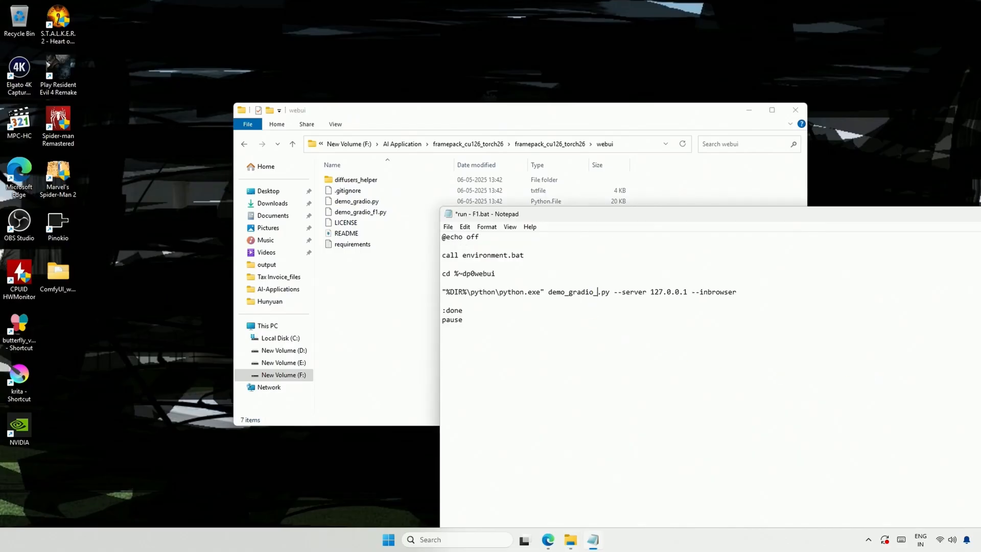
{"action": "left_click", "coordinate": [448, 227]}
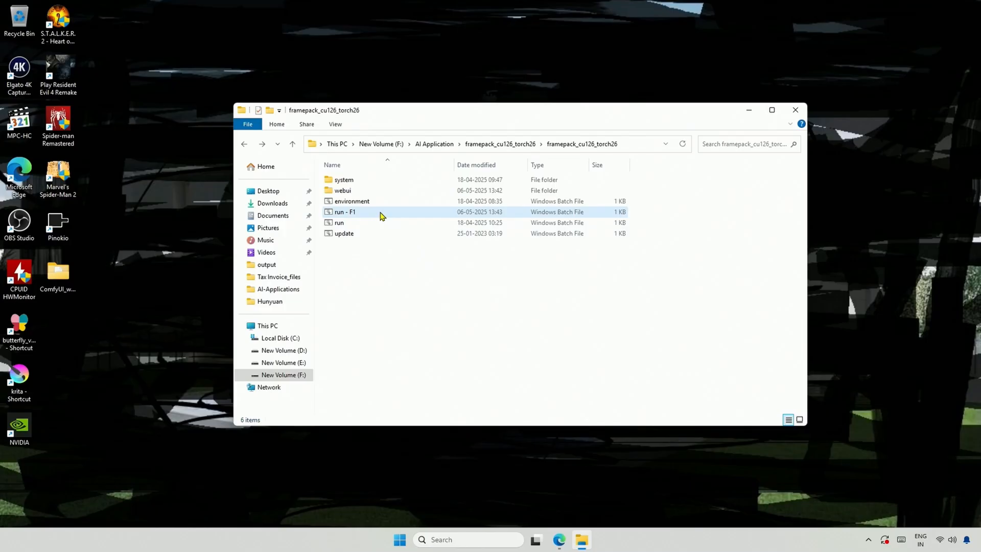
- Launch run - F1.bat so the console begins downloading the model shards
{"action": "double_click", "coordinate": [344, 212]}
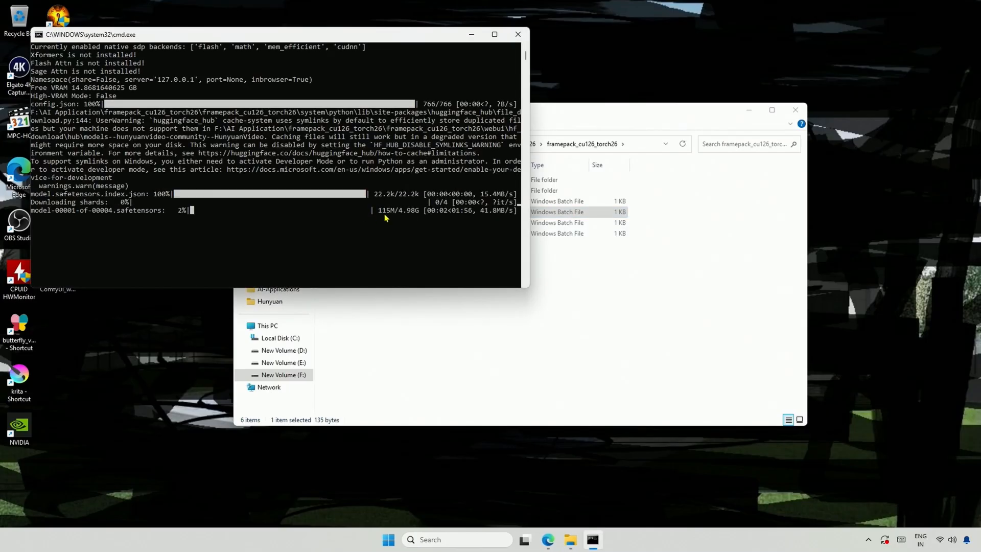
{"action": "mouse_move", "coordinate": [623, 302]}
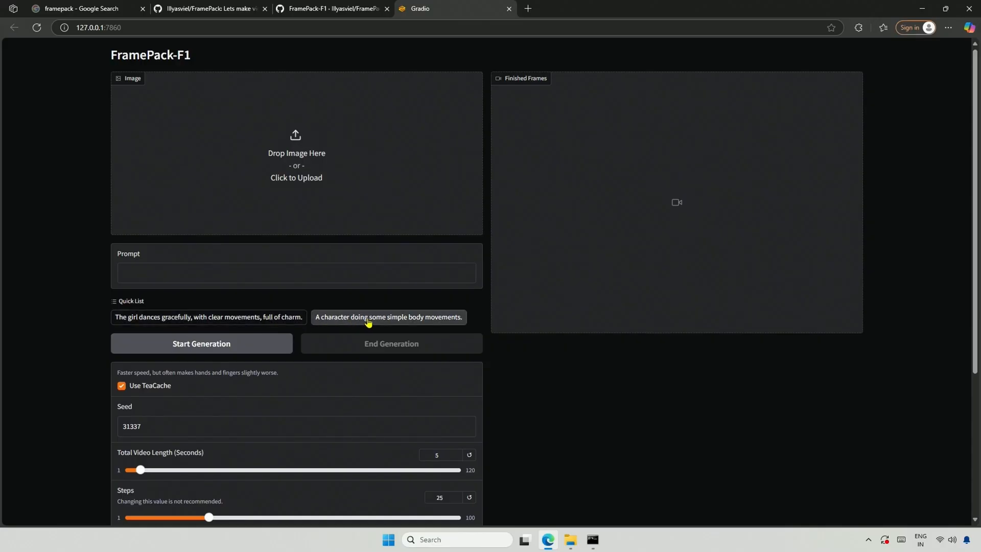
{"action": "mouse_move", "coordinate": [448, 325]}
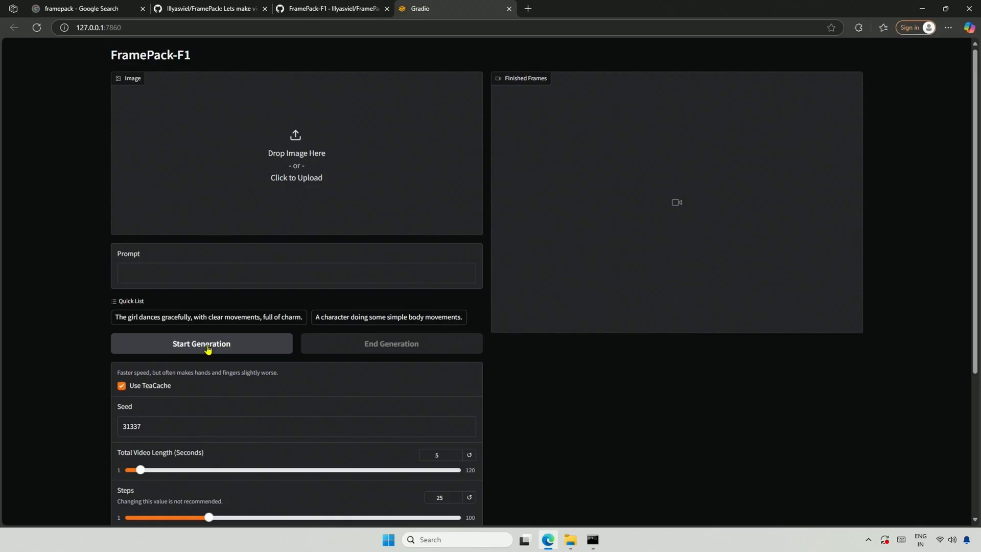
- Start generation twice with an empty Image box, getting the No input image error
{"action": "left_click", "coordinate": [201, 344]}
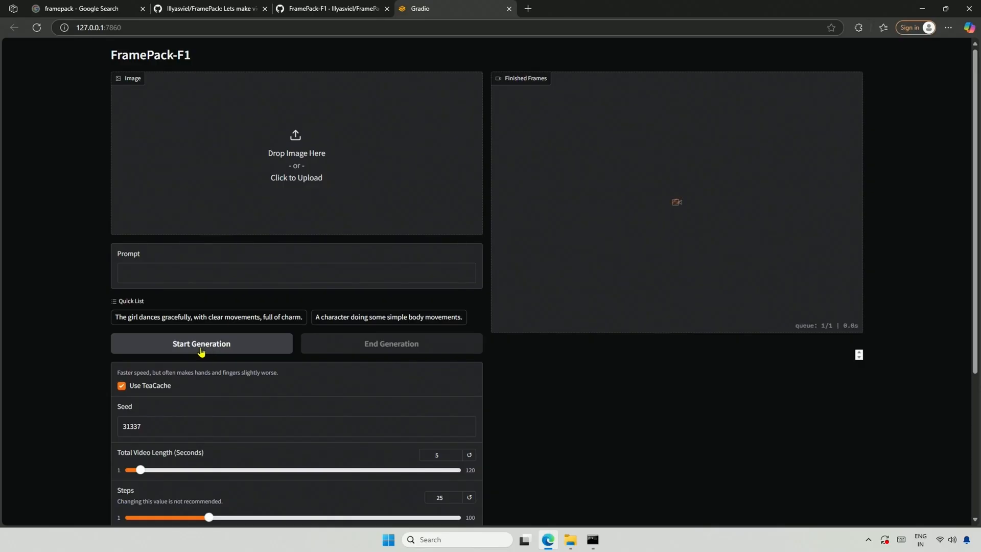
{"action": "left_click", "coordinate": [201, 344]}
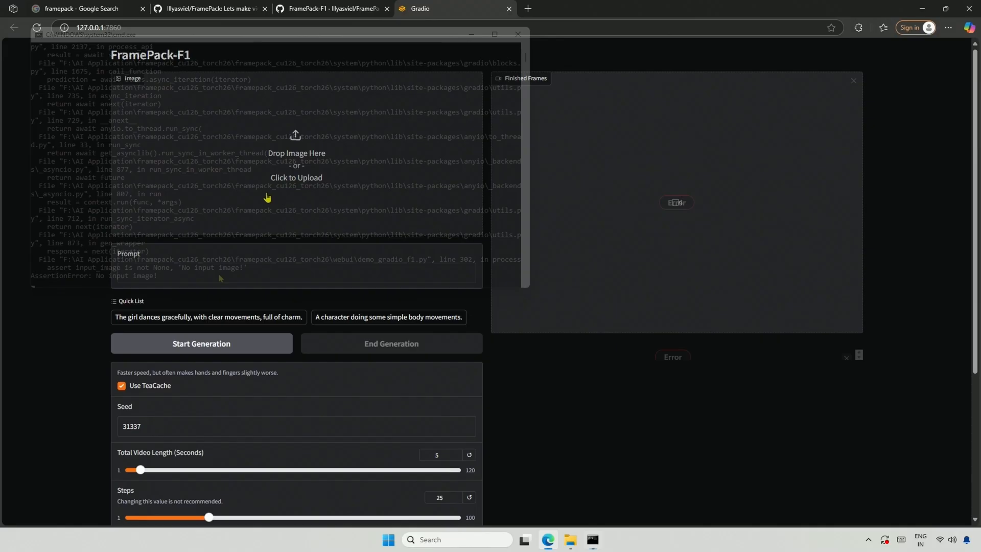
- Load the Thanos soccer image, set a 10-second length and start generating the video
{"action": "left_click", "coordinate": [295, 177]}
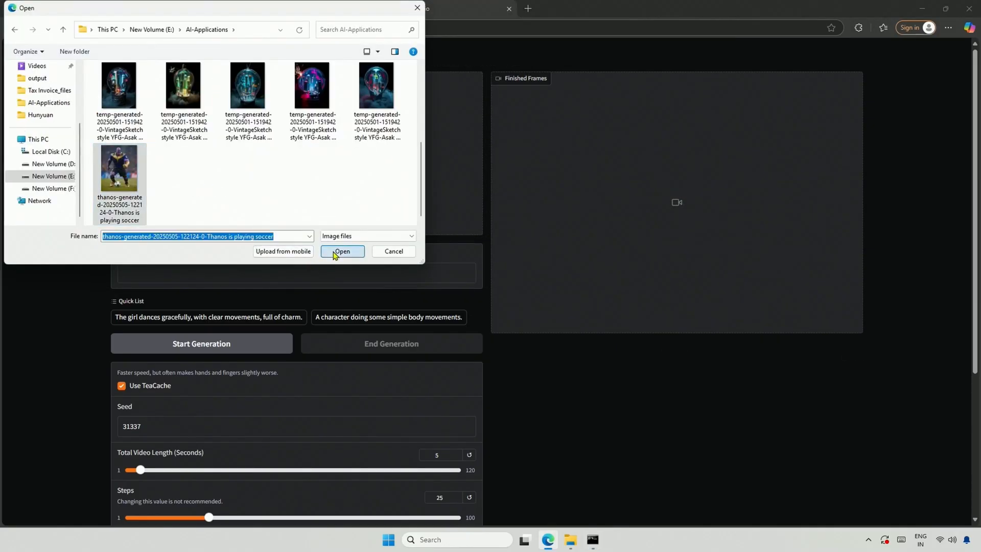
{"action": "left_click", "coordinate": [343, 251]}
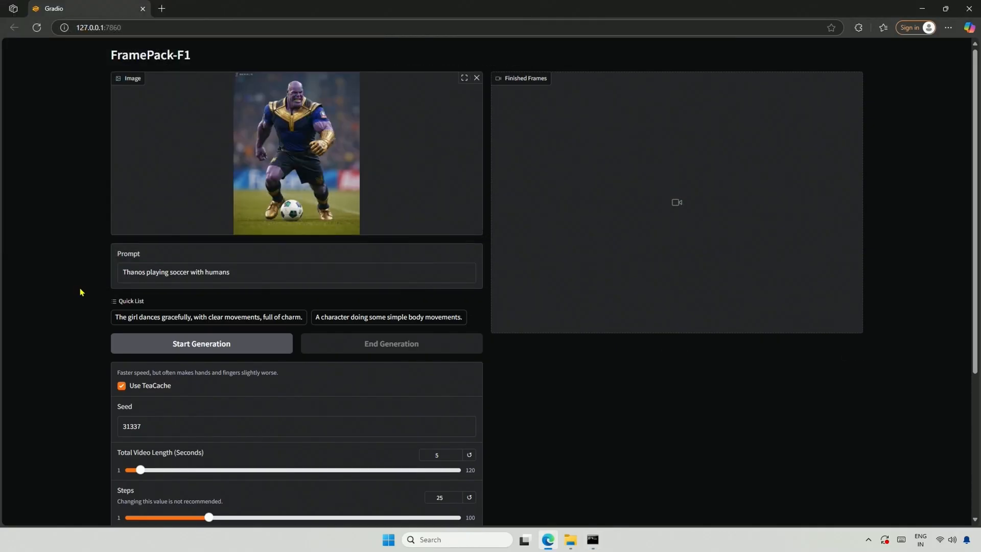
{"action": "scroll", "scroll_direction": "down", "scroll_amount": 3}
{"action": "type", "text": "10"}
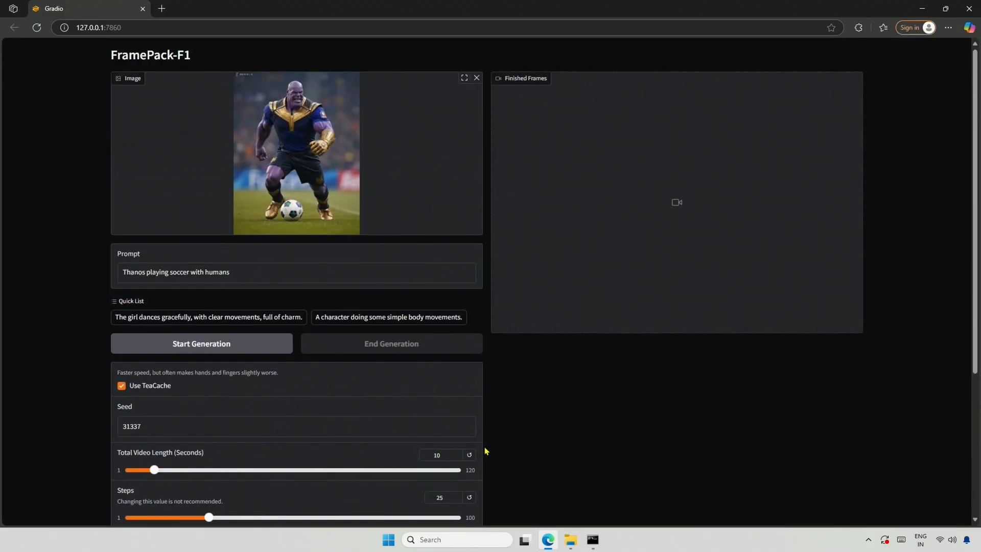
{"action": "left_click", "coordinate": [202, 343]}
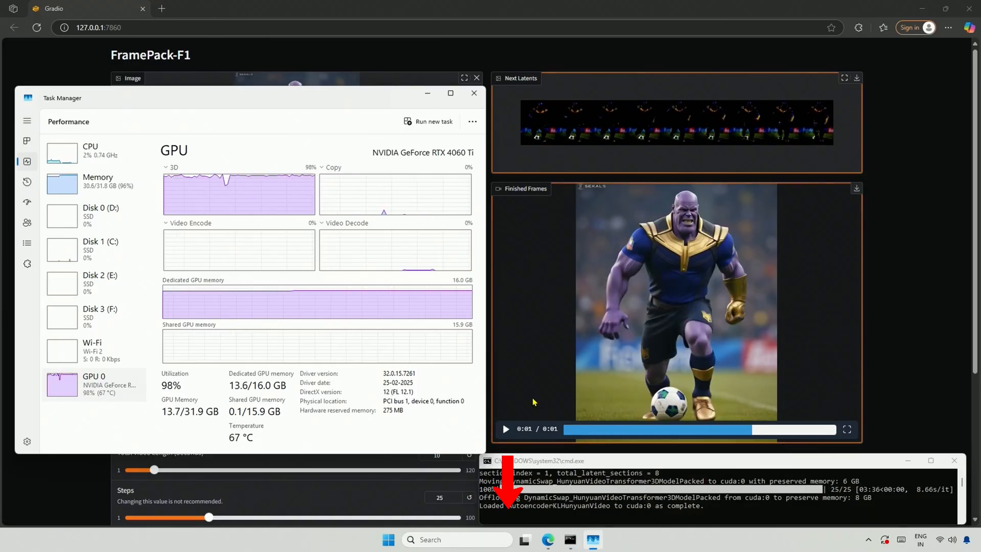
- Monitor the Thanos generation progress in the preview, console and Task Manager GPU view
{"action": "left_click", "coordinate": [506, 428]}
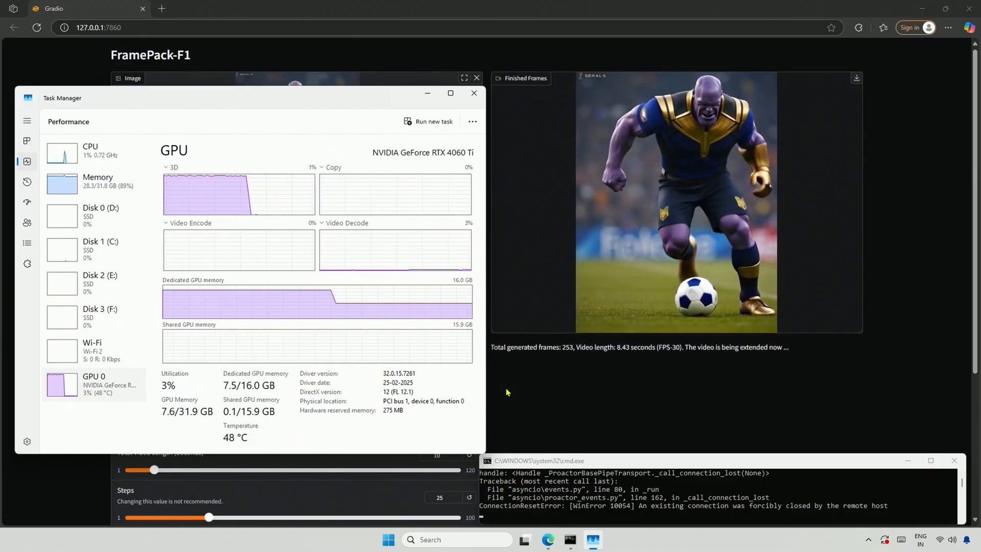
{"action": "left_click", "coordinate": [464, 77]}
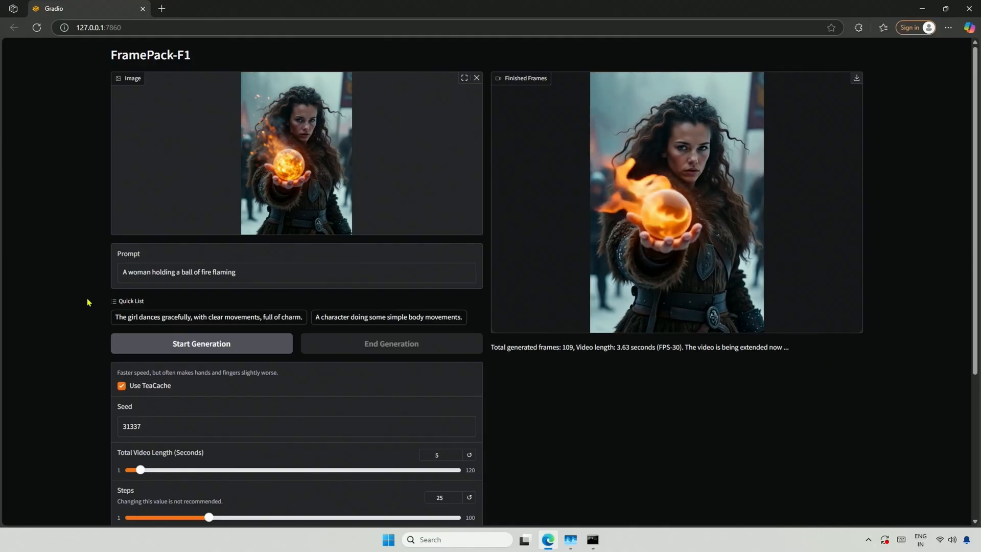
- Generate the fireball clip with ', camera zooms out' appended to the prompt
{"action": "type", "text": ", camera zooms out"}
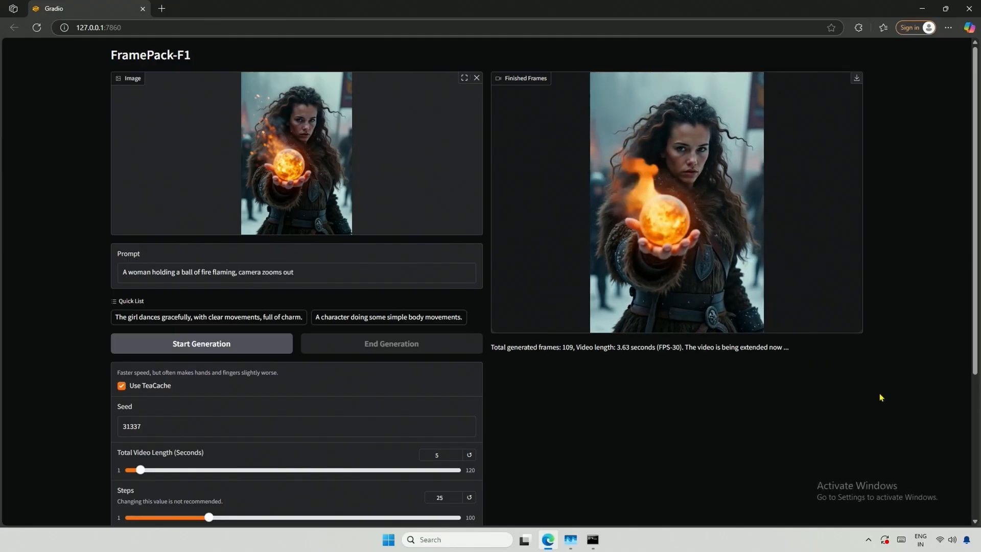
{"action": "left_click", "coordinate": [676, 200]}
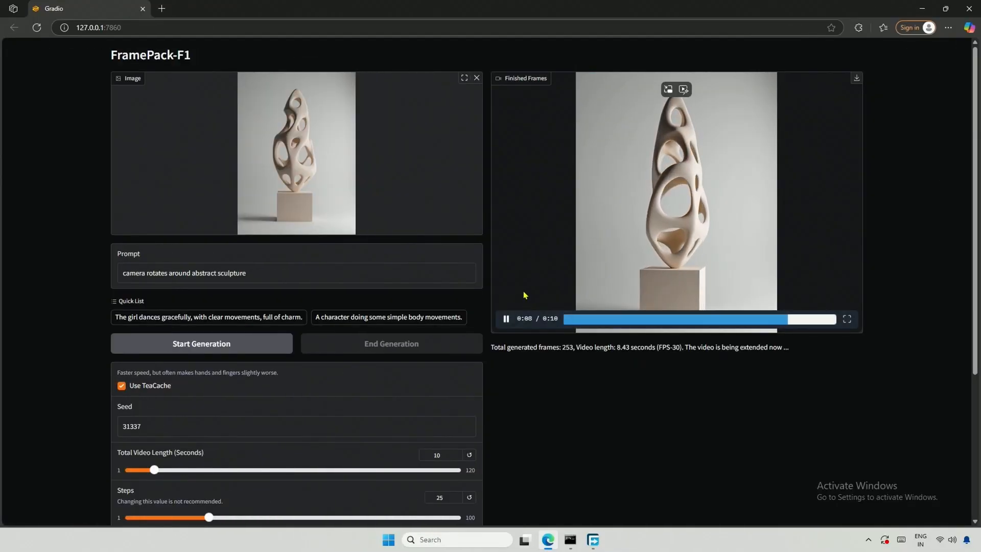
- Play back the finished sculpture rotation video in the Finished Frames player
{"action": "left_click", "coordinate": [846, 319]}
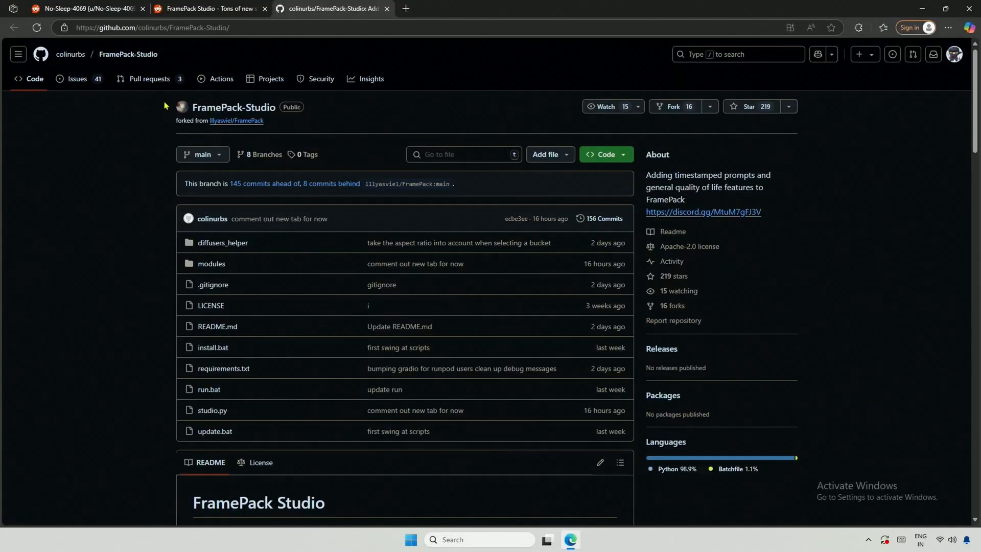
- Review the FramePack-Studio README and highlight its Python and GPU prerequisites
{"action": "double_click", "coordinate": [233, 107]}
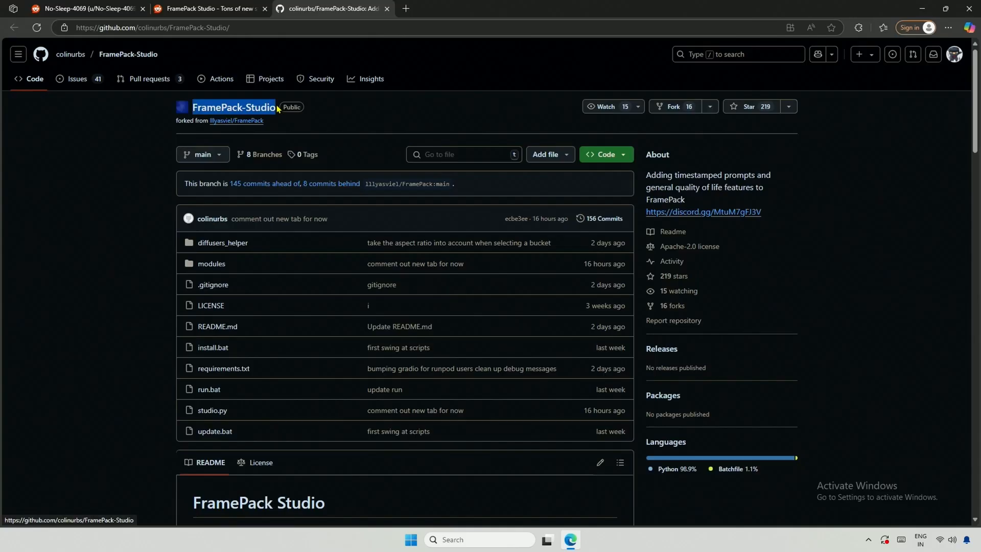
{"action": "mouse_move", "coordinate": [134, 299]}
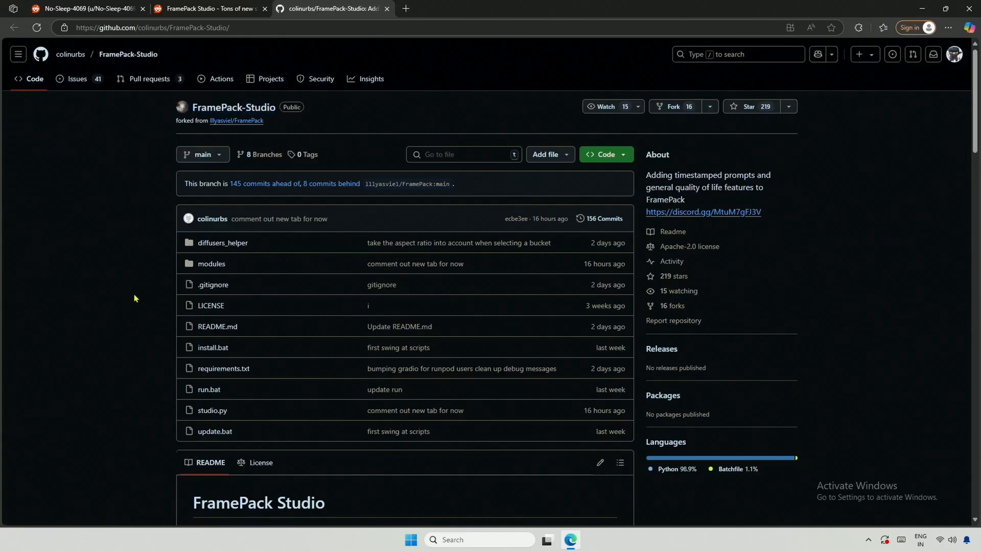
{"action": "scroll", "scroll_direction": "down", "scroll_amount": 3}
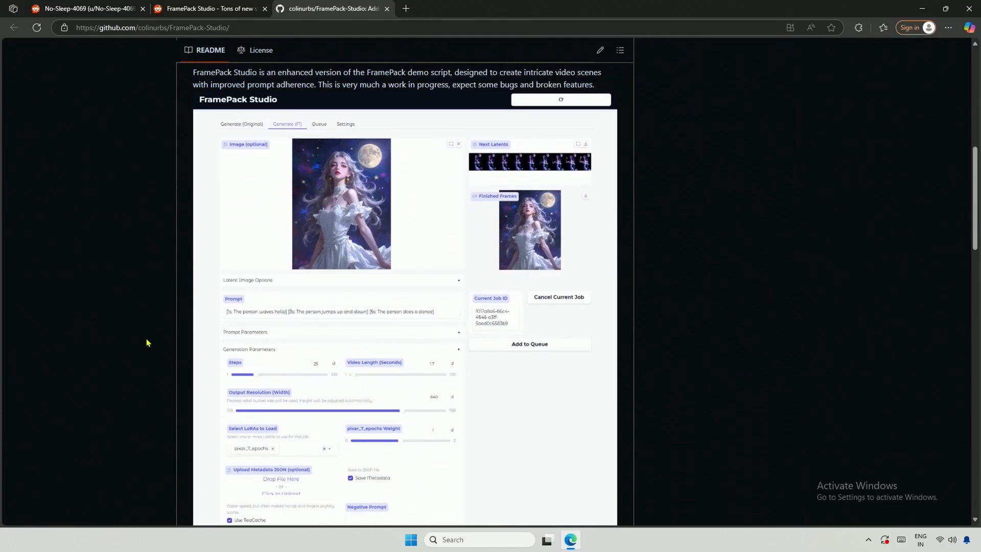
{"action": "scroll", "scroll_direction": "down", "scroll_amount": 3}
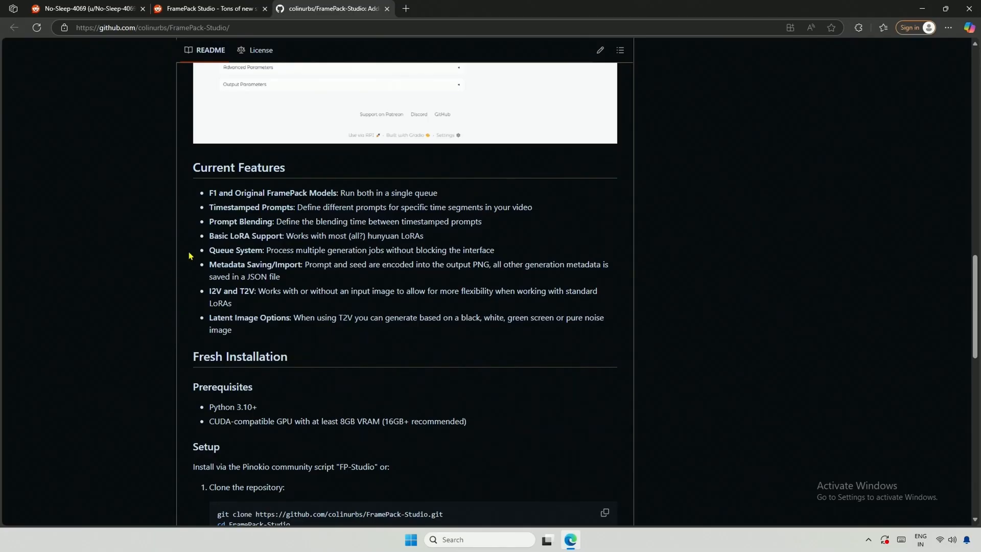
{"action": "double_click", "coordinate": [252, 208]}
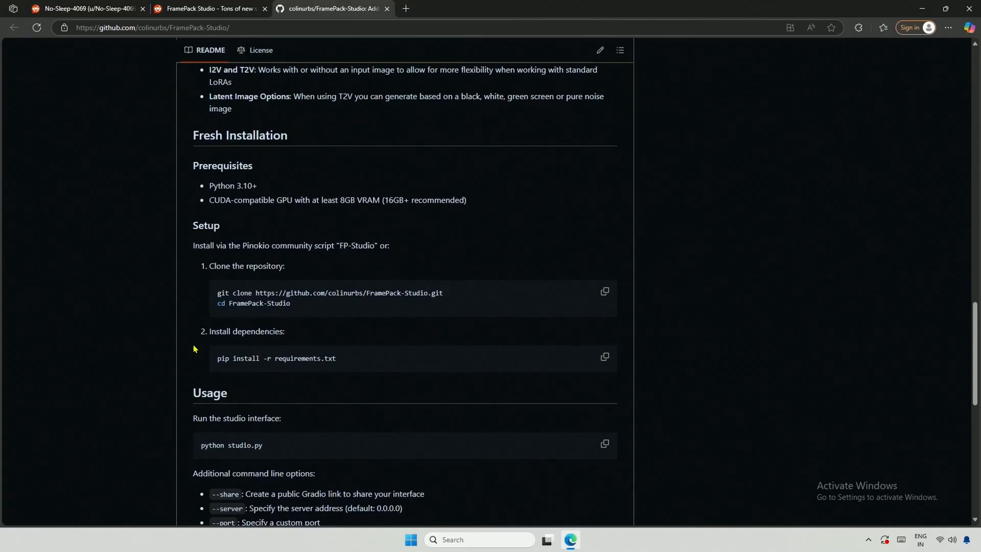
{"action": "scroll", "scroll_direction": "up", "scroll_amount": 3}
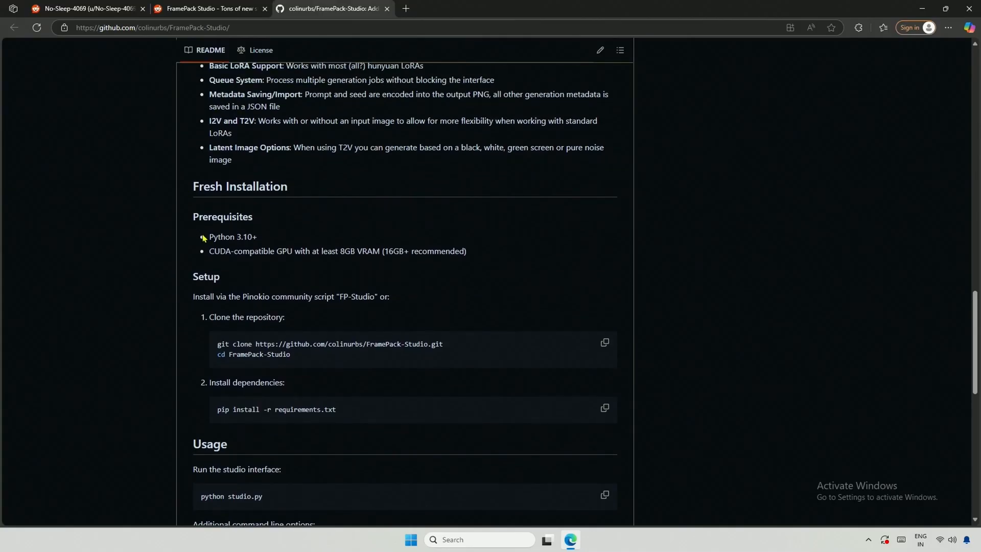
{"action": "left_click_drag", "start_coordinate": [209, 236], "coordinate": [467, 251]}
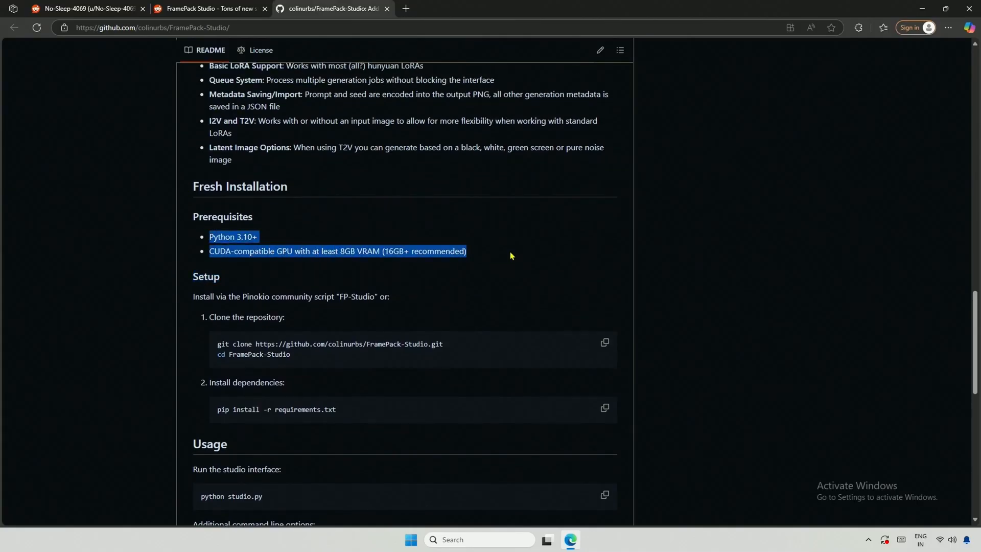
{"action": "mouse_move", "coordinate": [438, 275]}
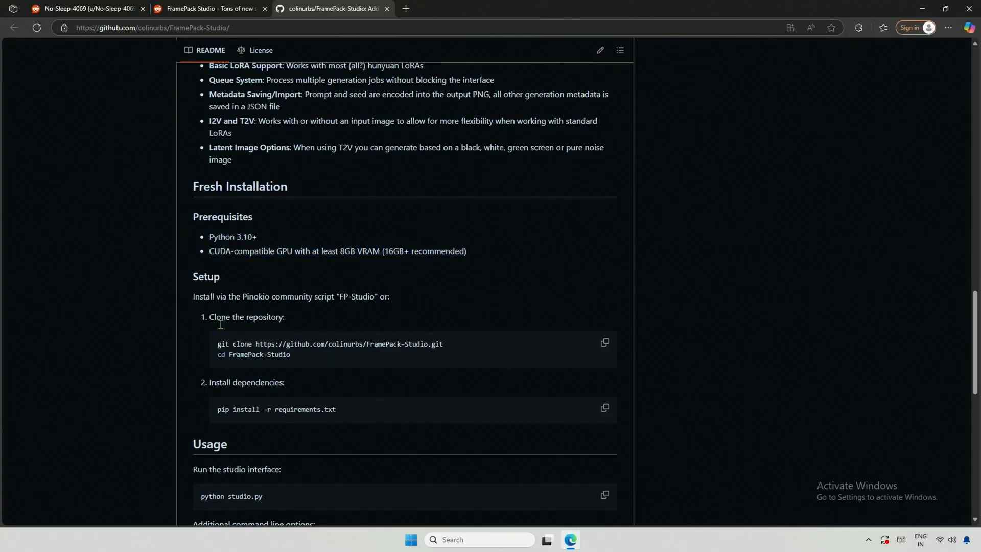
{"action": "mouse_move", "coordinate": [141, 328]}
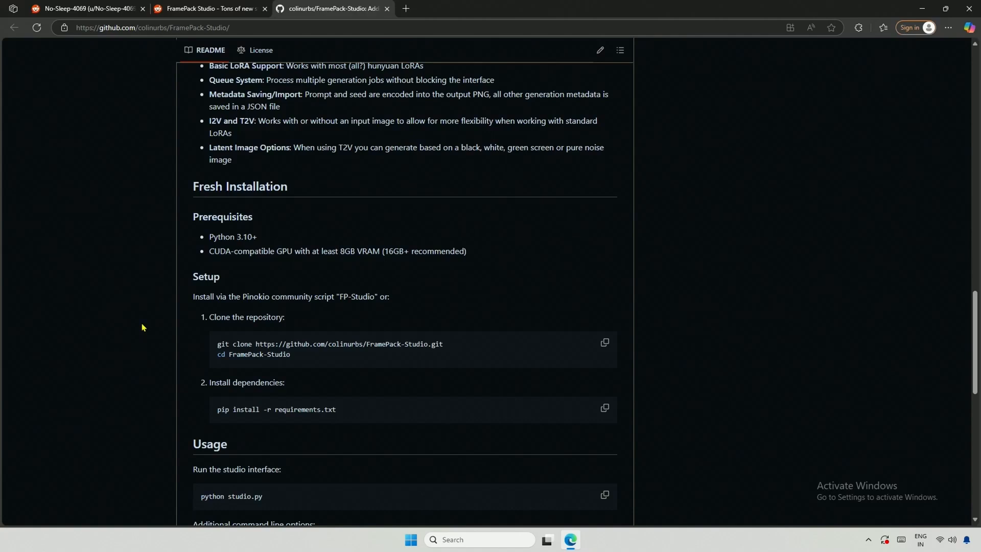
- Highlight the note recommending installation via the Pinokio community script FP-Studio
{"action": "left_click_drag", "start_coordinate": [204, 296], "coordinate": [311, 296]}
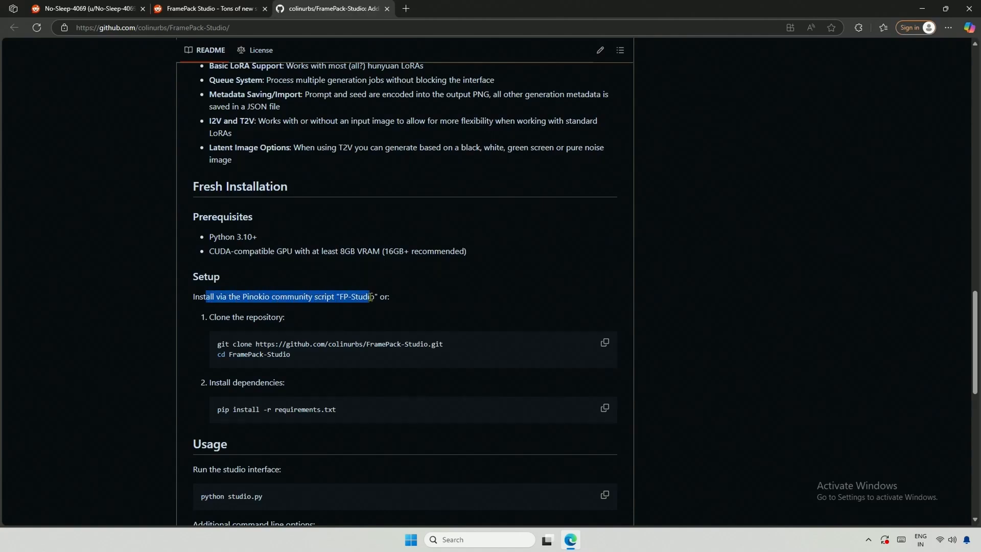
{"action": "left_click", "coordinate": [333, 312]}
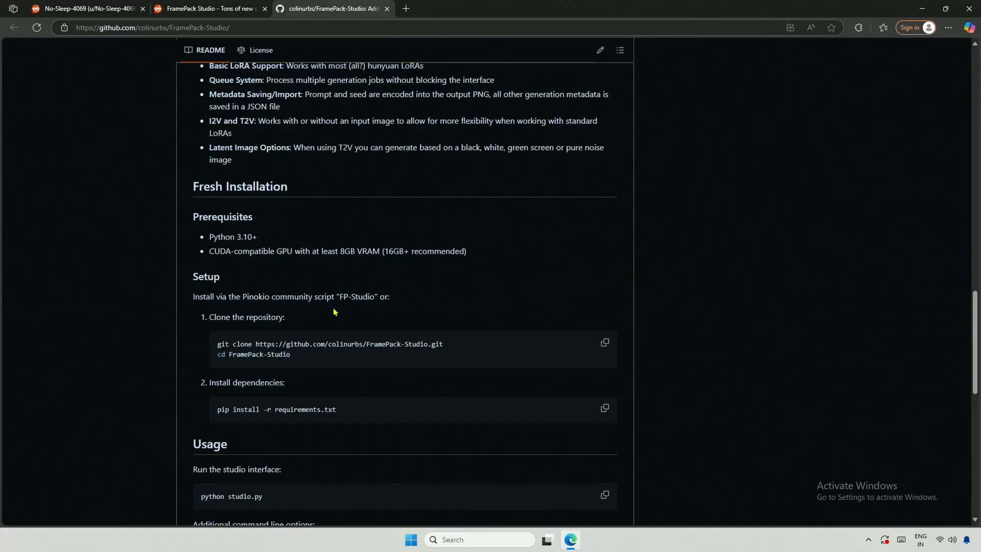
{"action": "double_click", "coordinate": [357, 296]}
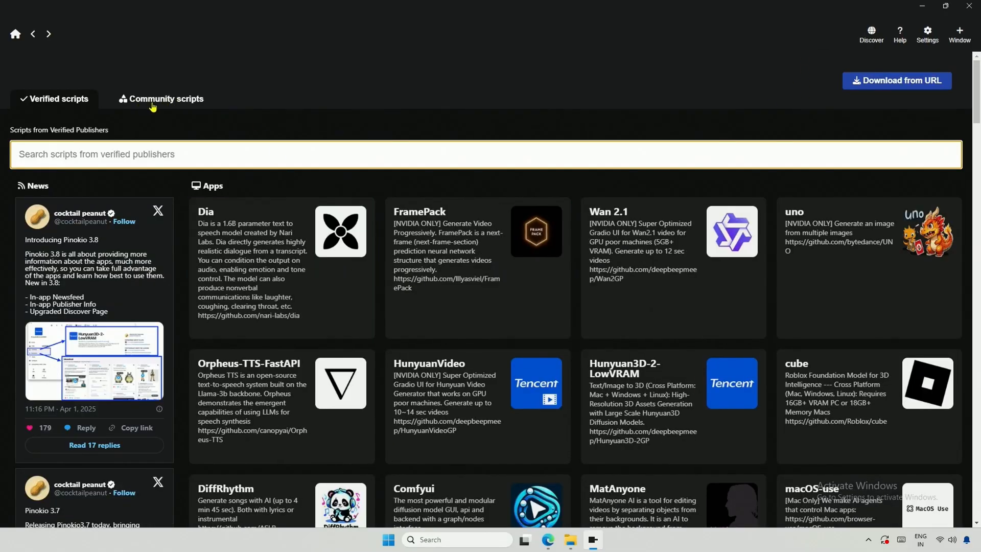
- Download the FP-Studio community script in Pinokio, saving it as FP-Studio.git
{"action": "left_click", "coordinate": [161, 99]}
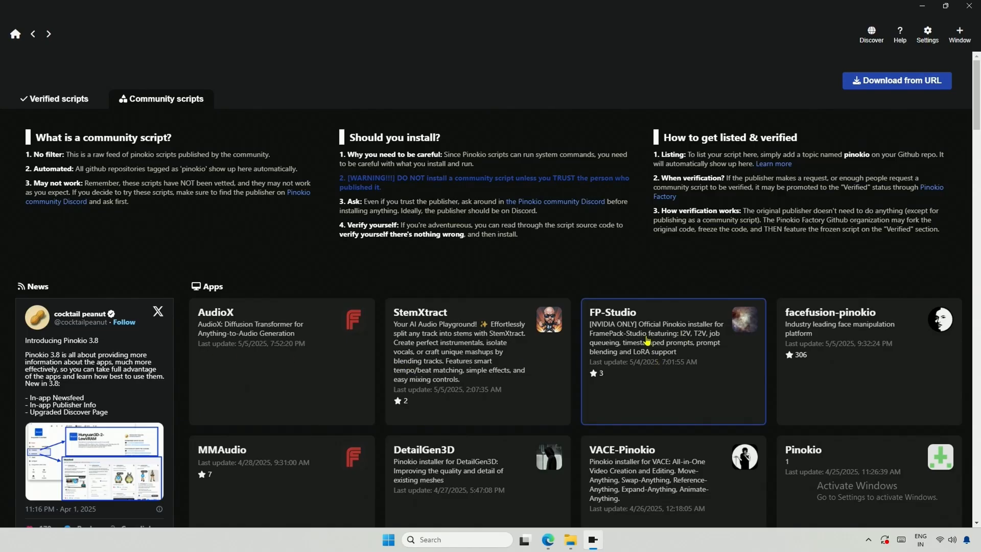
{"action": "left_click", "coordinate": [673, 360]}
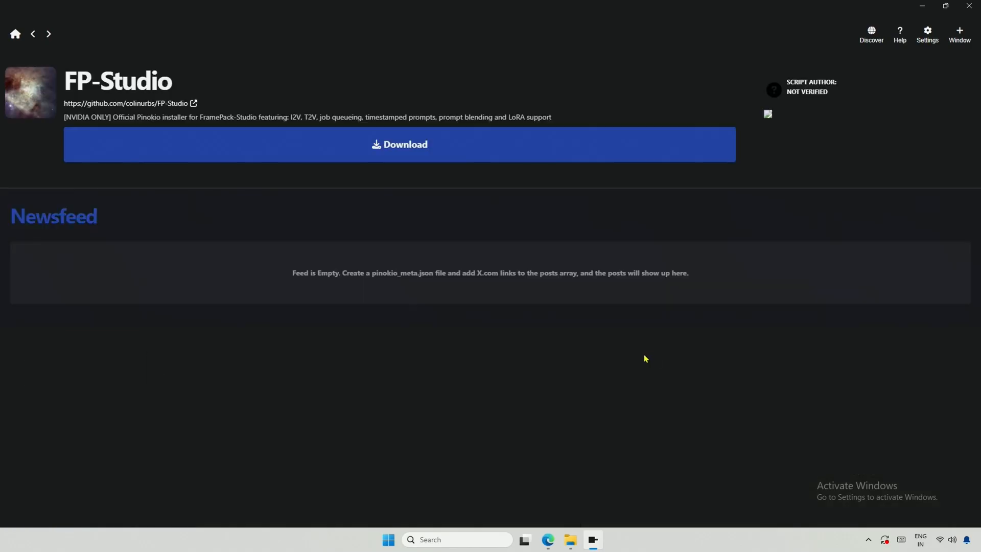
{"action": "left_click", "coordinate": [399, 144]}
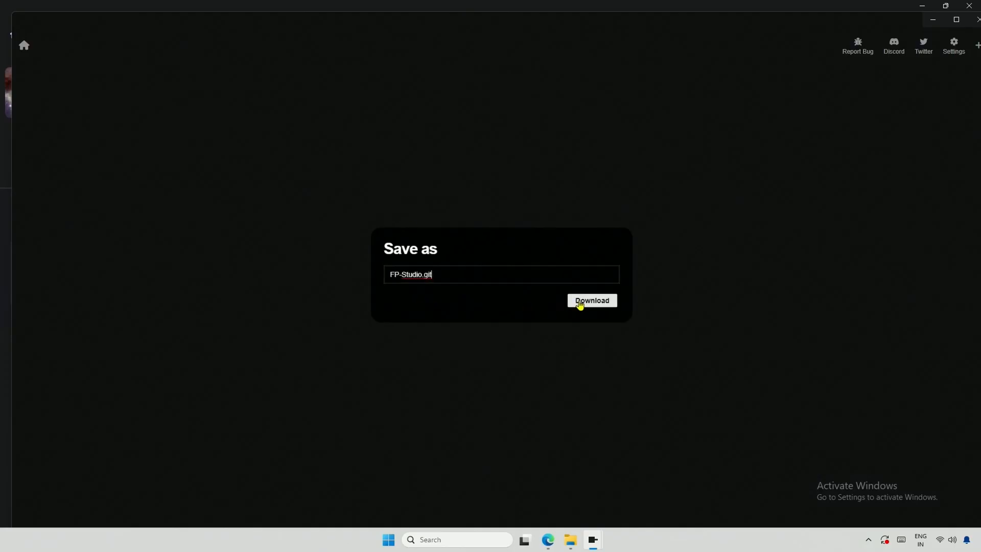
{"action": "left_click", "coordinate": [591, 300]}
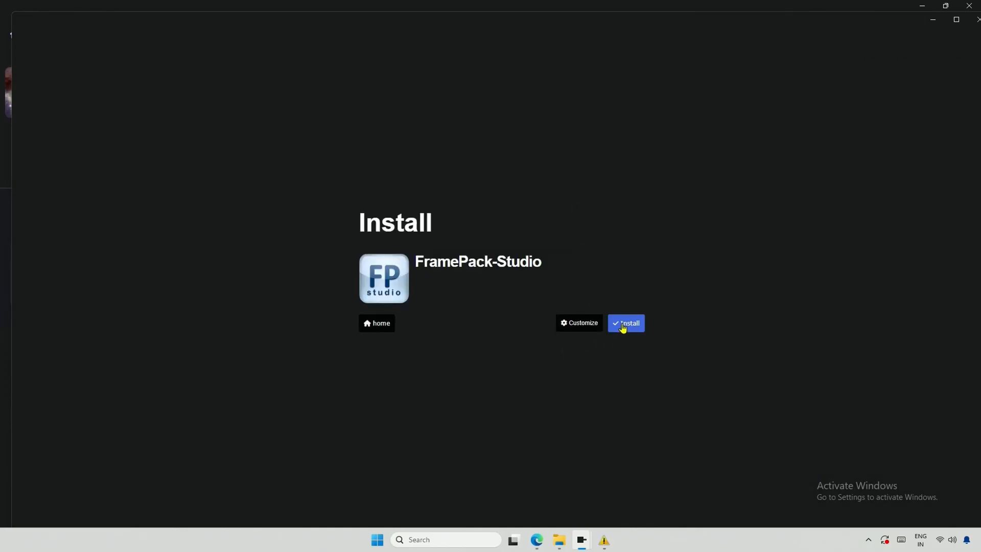
- Install FramePack-Studio, launch the app and complete its remaining requirement install
{"action": "left_click", "coordinate": [626, 323]}
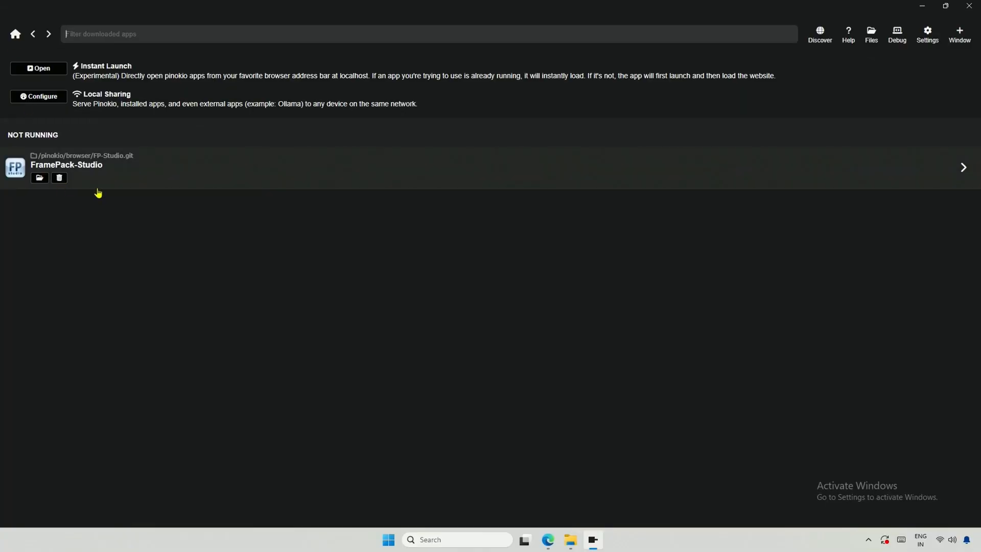
{"action": "left_click", "coordinate": [65, 164]}
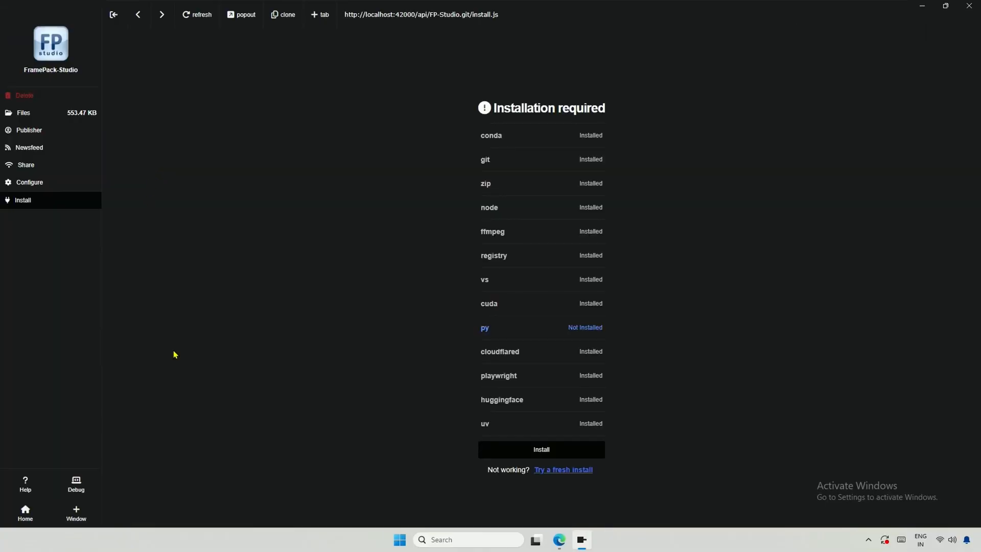
{"action": "left_click", "coordinate": [540, 449]}
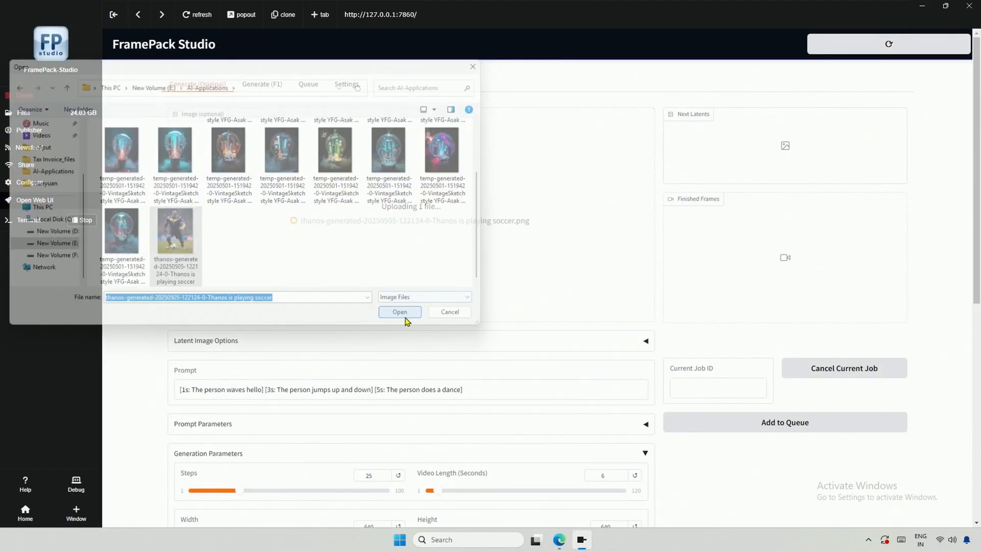
- Load the Thanos soccer picture as start image and set Video Length to 10 seconds
{"action": "left_click", "coordinate": [398, 312]}
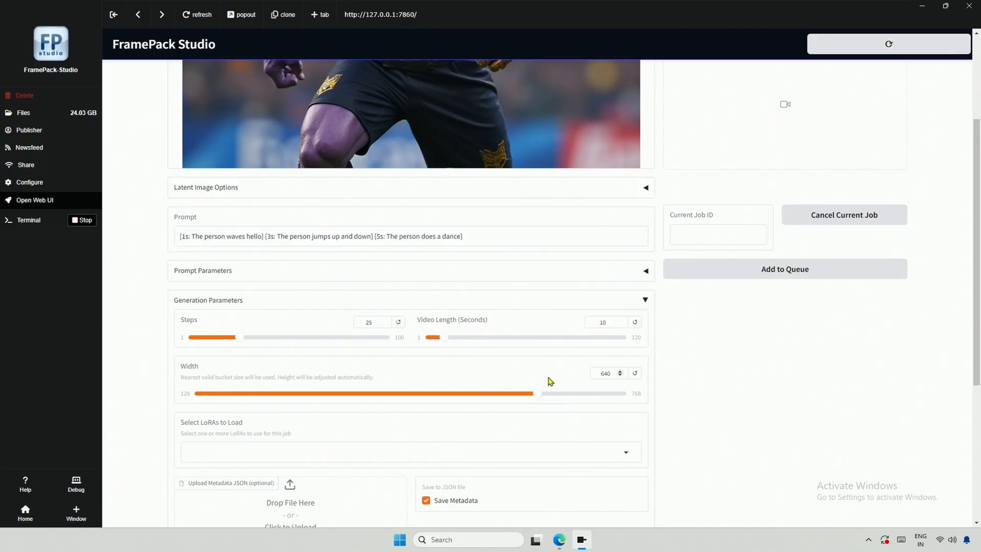
{"action": "scroll", "scroll_direction": "down", "scroll_amount": 3}
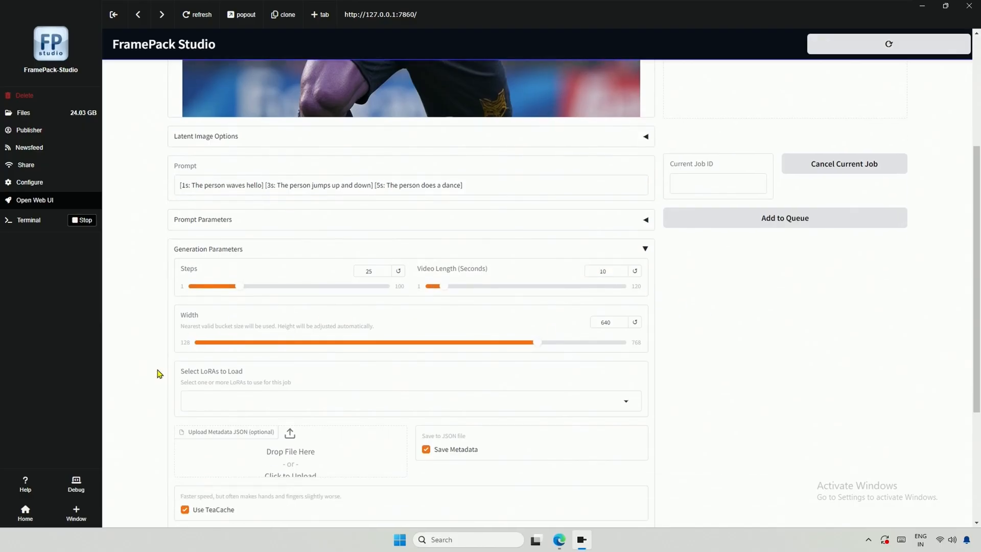
{"action": "mouse_move", "coordinate": [246, 355]}
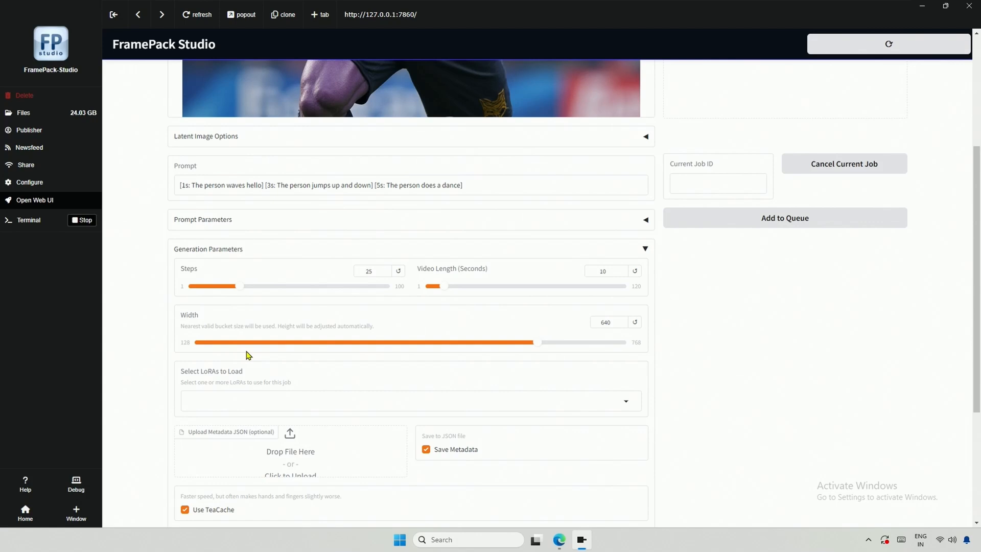
{"action": "scroll", "scroll_direction": "down", "scroll_amount": 3}
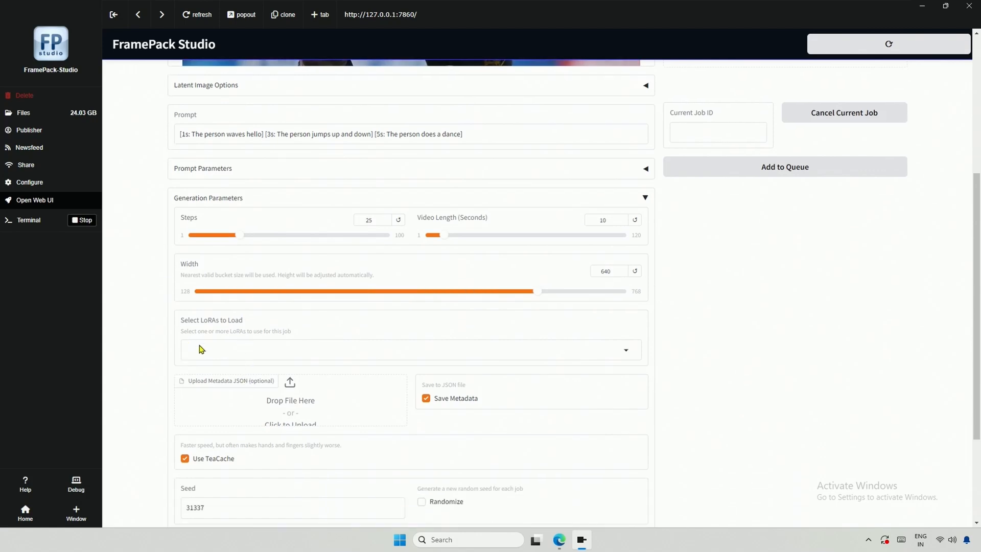
{"action": "left_click", "coordinate": [410, 350]}
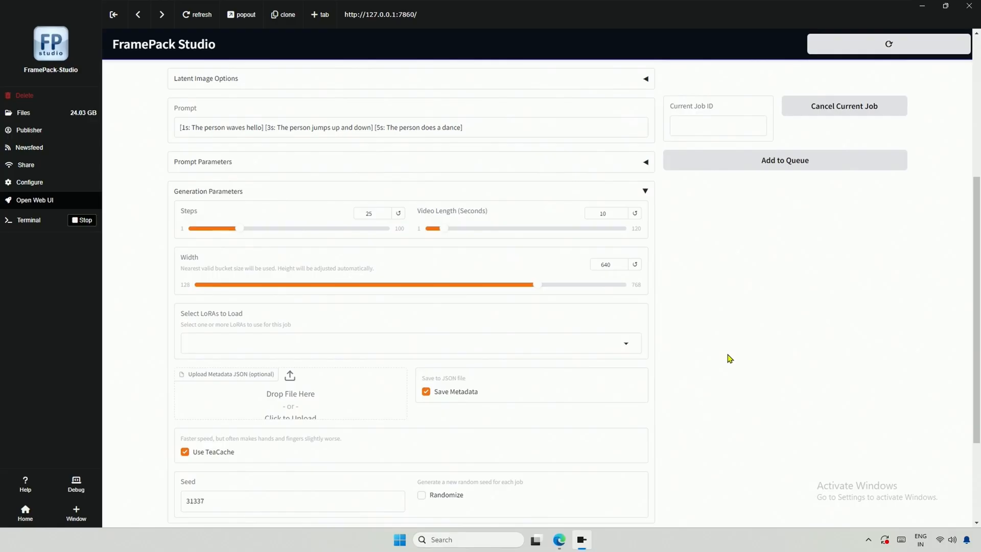
{"action": "scroll", "scroll_direction": "down", "scroll_amount": 3}
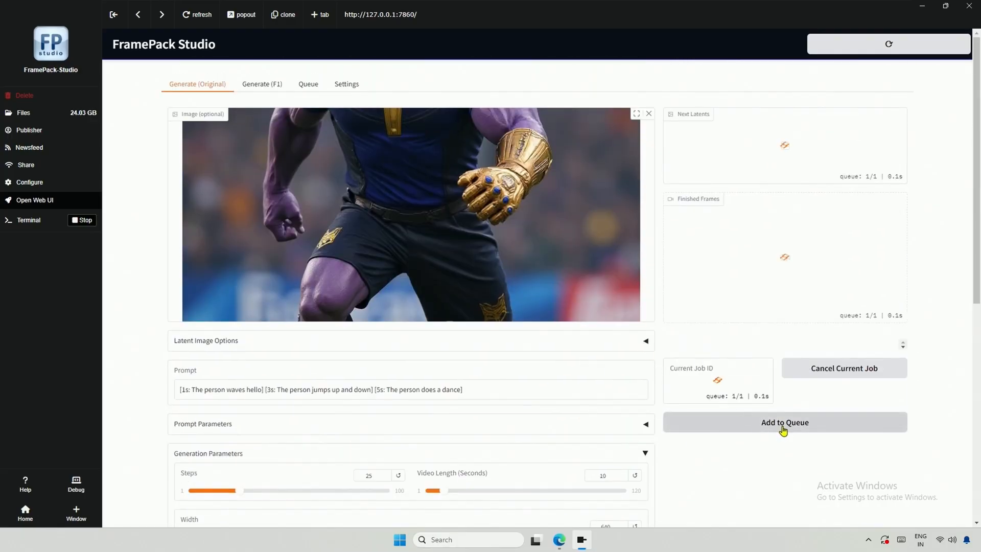
- Queue the 10-second Thanos job with timestamped prompts: kicks the football, jumps, dances
{"action": "left_click", "coordinate": [784, 422]}
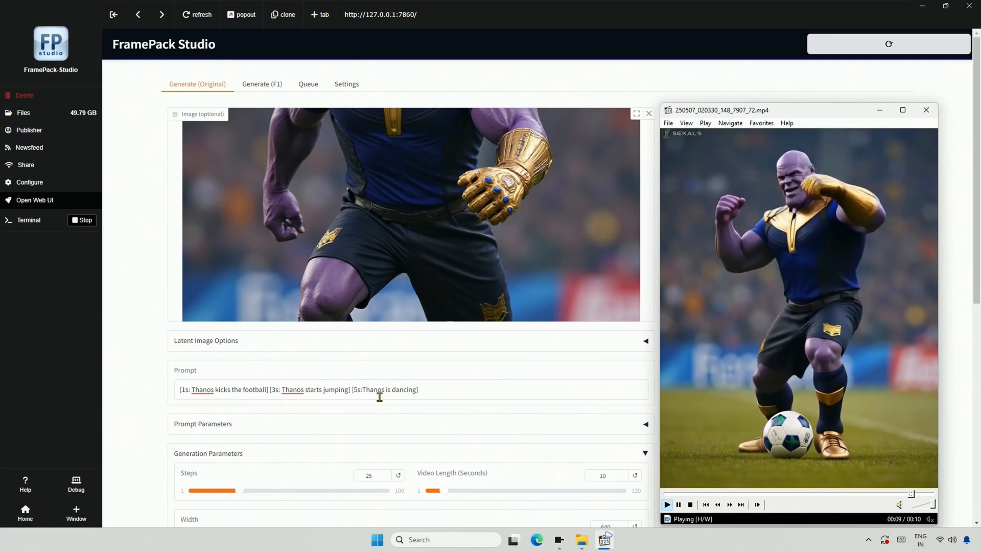
- Replay the 10-second Thanos soccer clip in MPC-HC and pause it at 00:10
{"action": "left_click", "coordinate": [678, 504]}
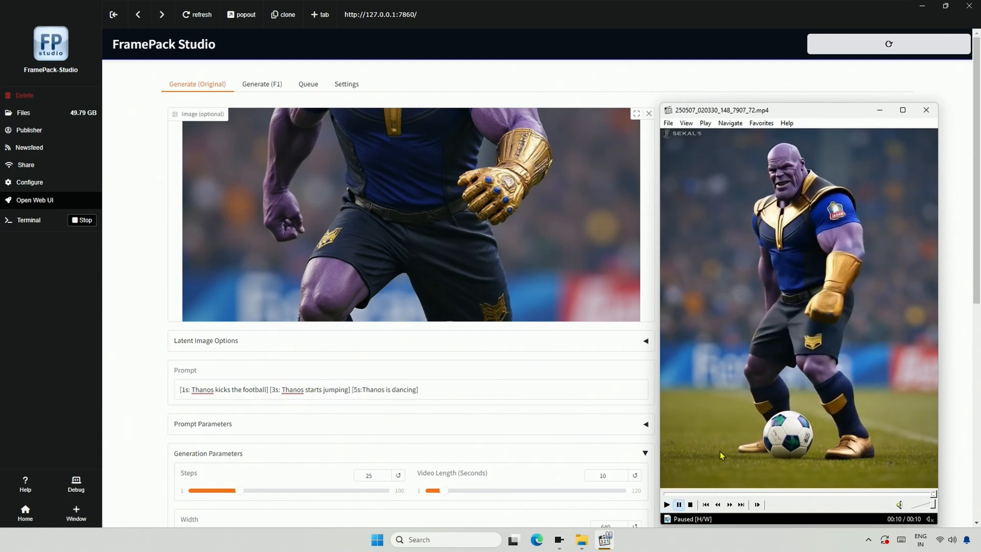
{"action": "left_click", "coordinate": [666, 504]}
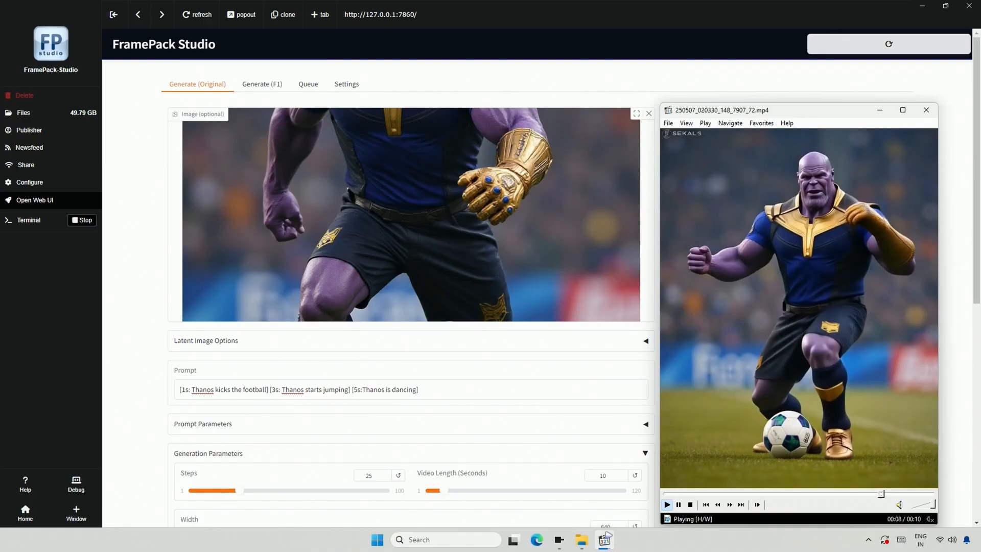
{"action": "left_click", "coordinate": [678, 504]}
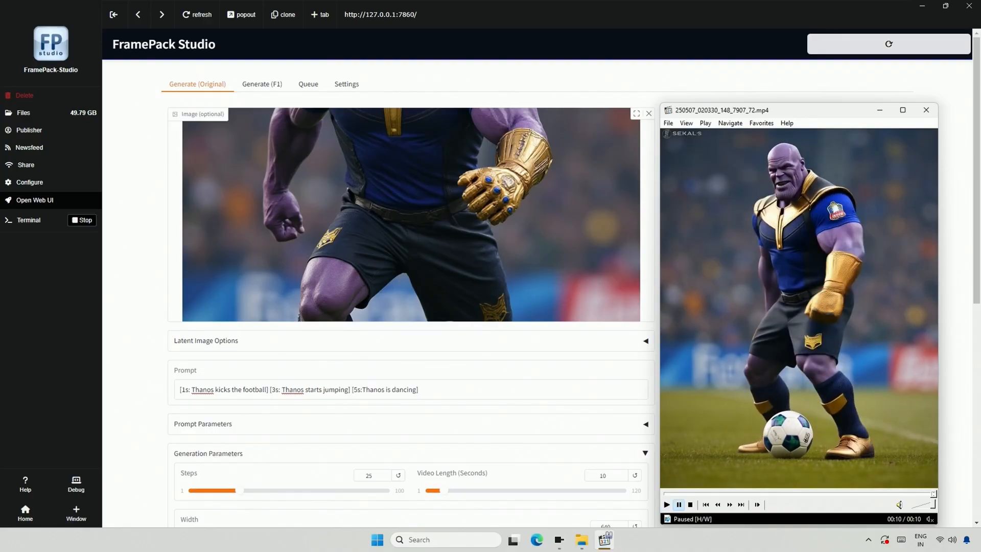